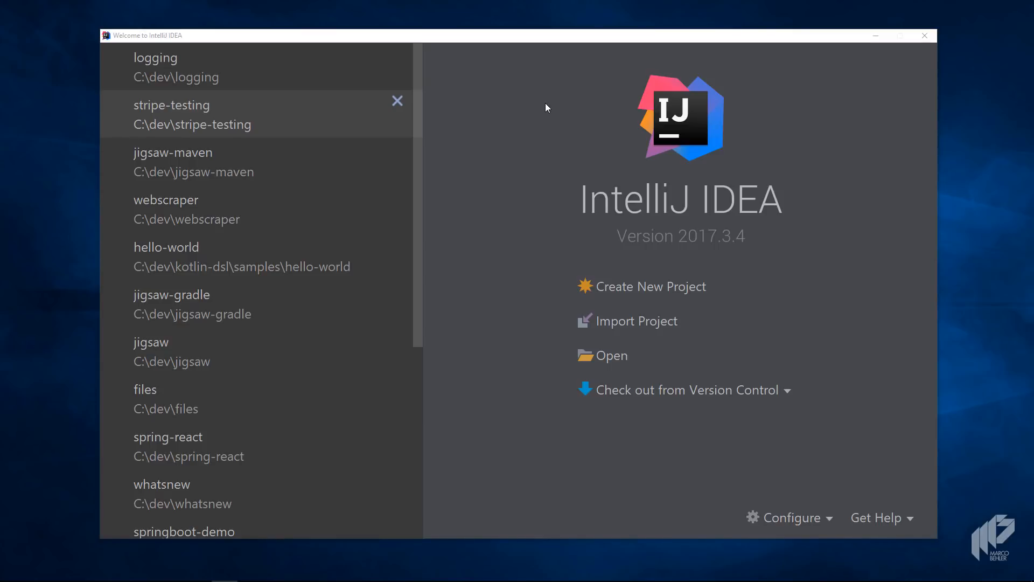
{"action": "mouse_move", "coordinate": [705, 399]}
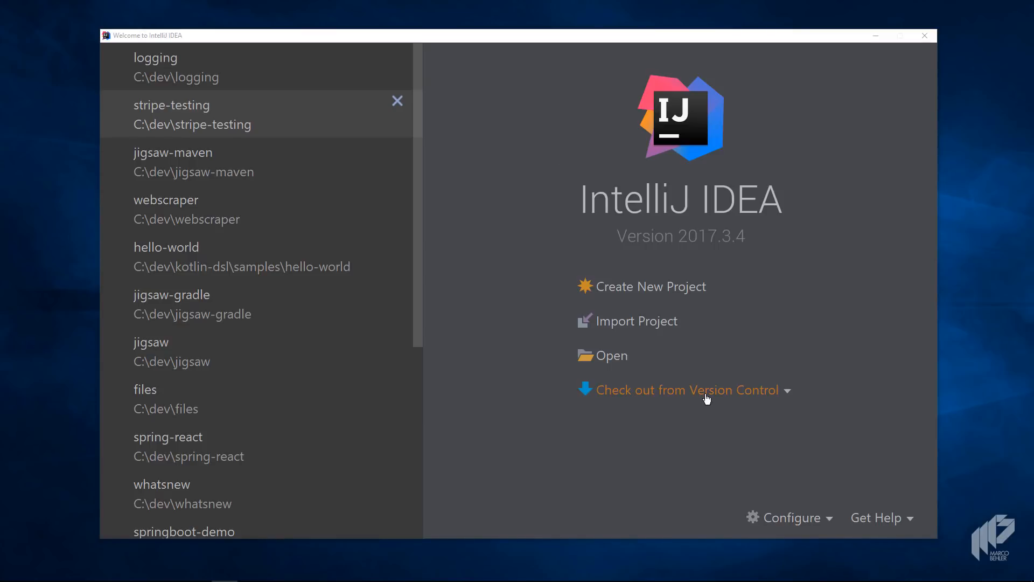
Choose Git from the Check out from Version Control list on the welcome screen
{"action": "left_click", "coordinate": [688, 390]}
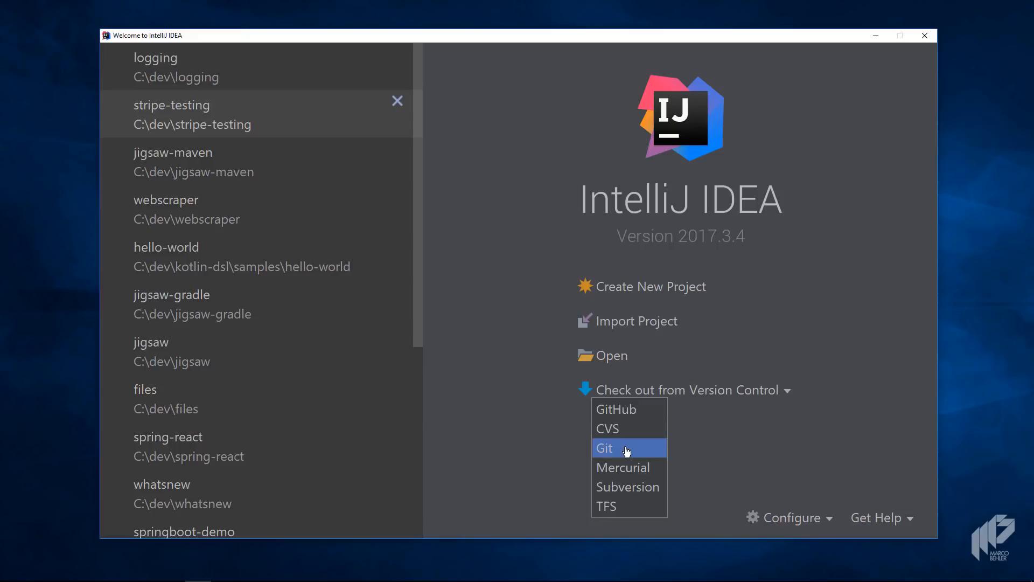
{"action": "left_click", "coordinate": [604, 448]}
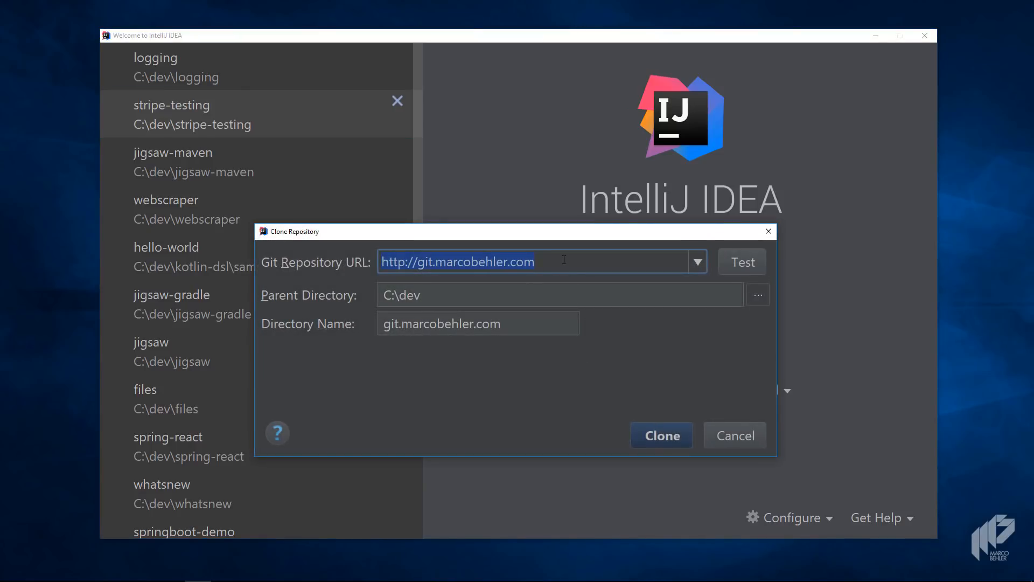
Paste the repository URL, name the directory git-for-the-scared under C:\dev and clone it
{"action": "left_click", "coordinate": [468, 261]}
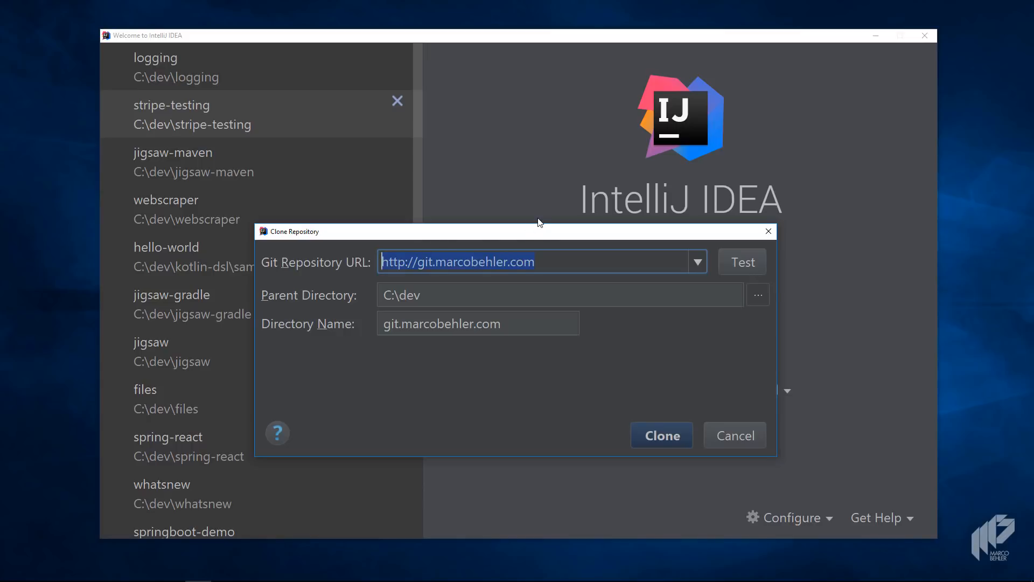
{"action": "key", "text": "ctrl+v"}
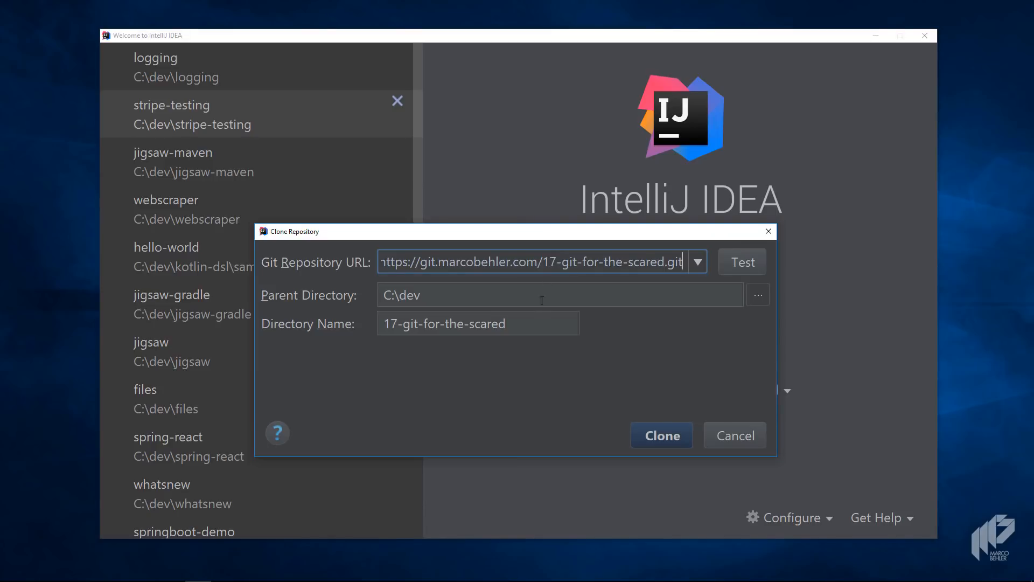
{"action": "mouse_move", "coordinate": [517, 326]}
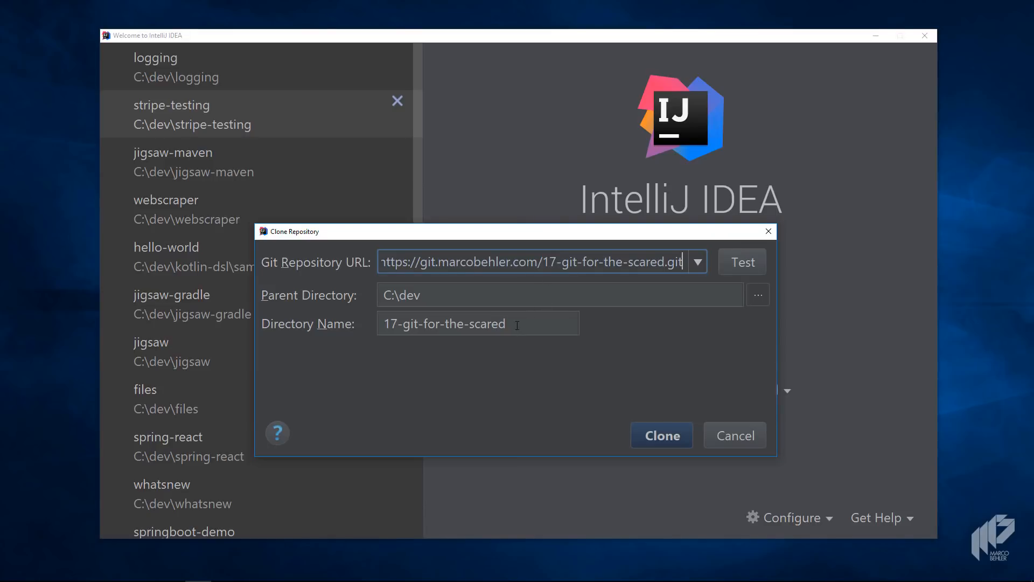
{"action": "triple_click", "coordinate": [443, 323]}
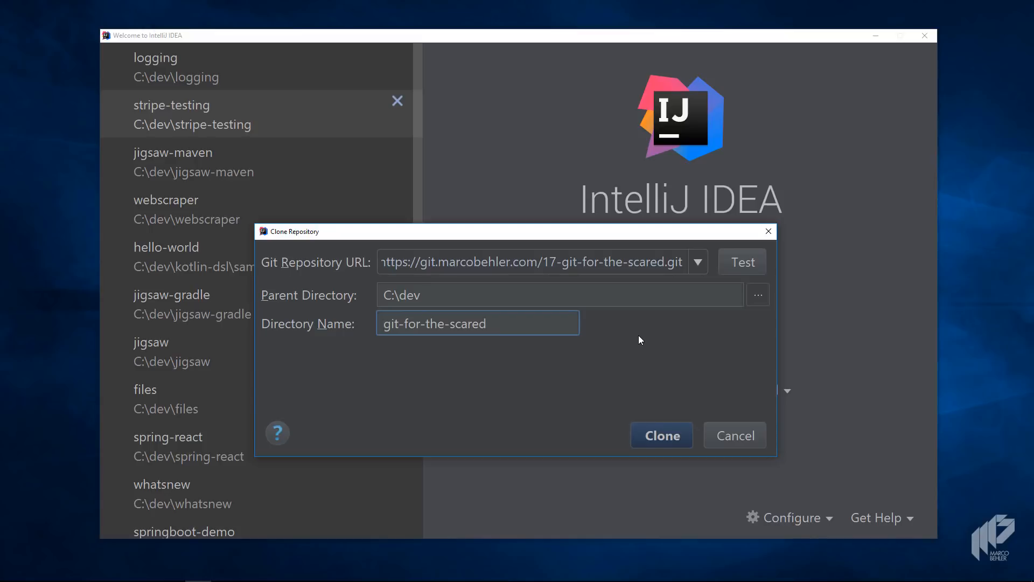
{"action": "left_click", "coordinate": [660, 436]}
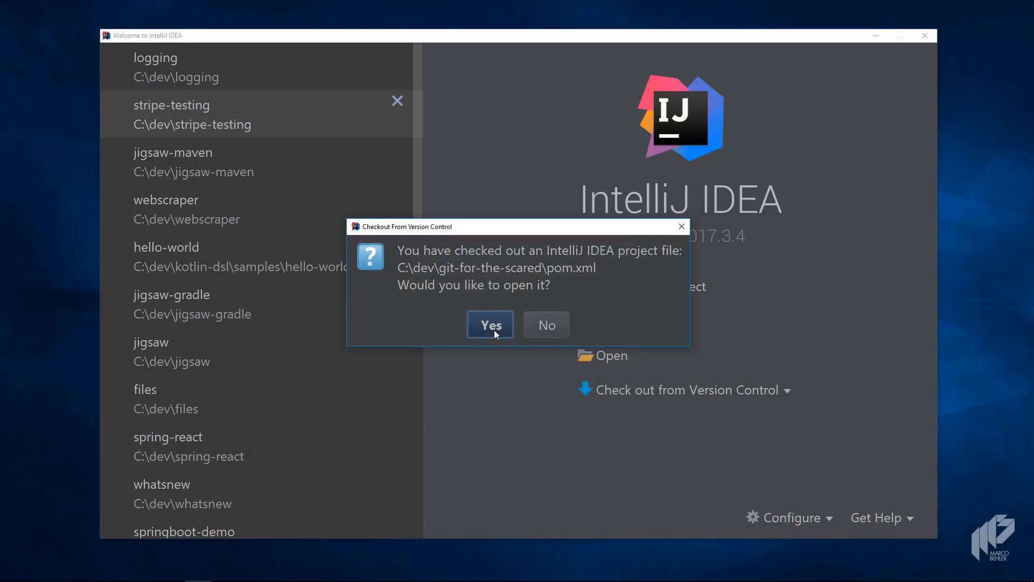
Open the checked-out project and expand its root folder in the Project view
{"action": "left_click", "coordinate": [489, 324]}
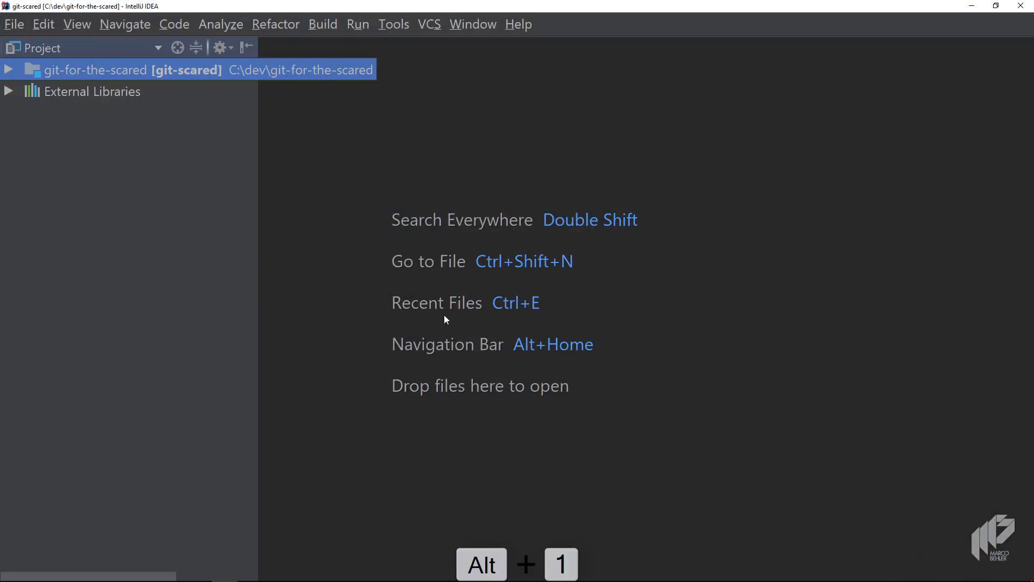
{"action": "left_click", "coordinate": [10, 70]}
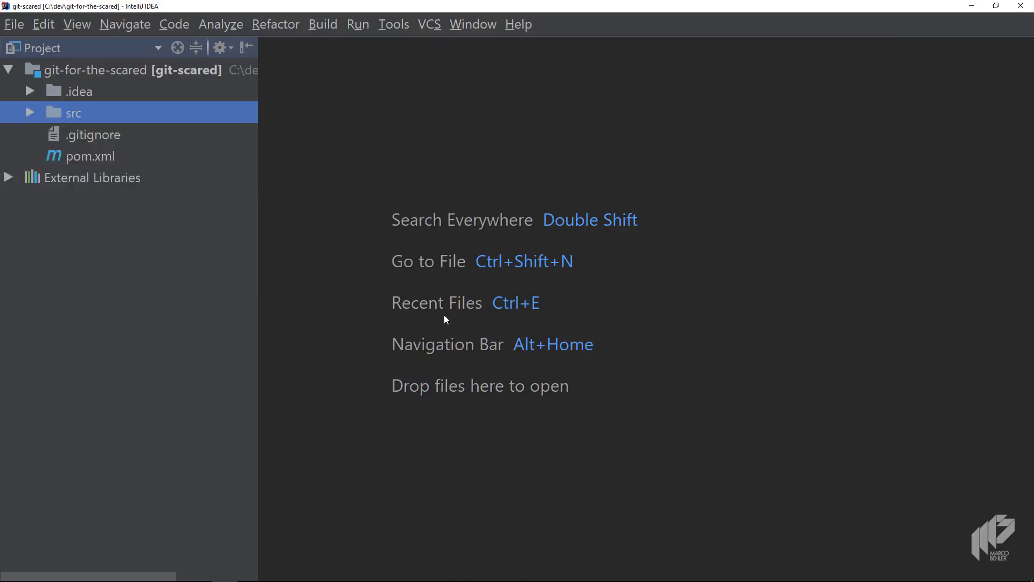
{"action": "left_click", "coordinate": [30, 112]}
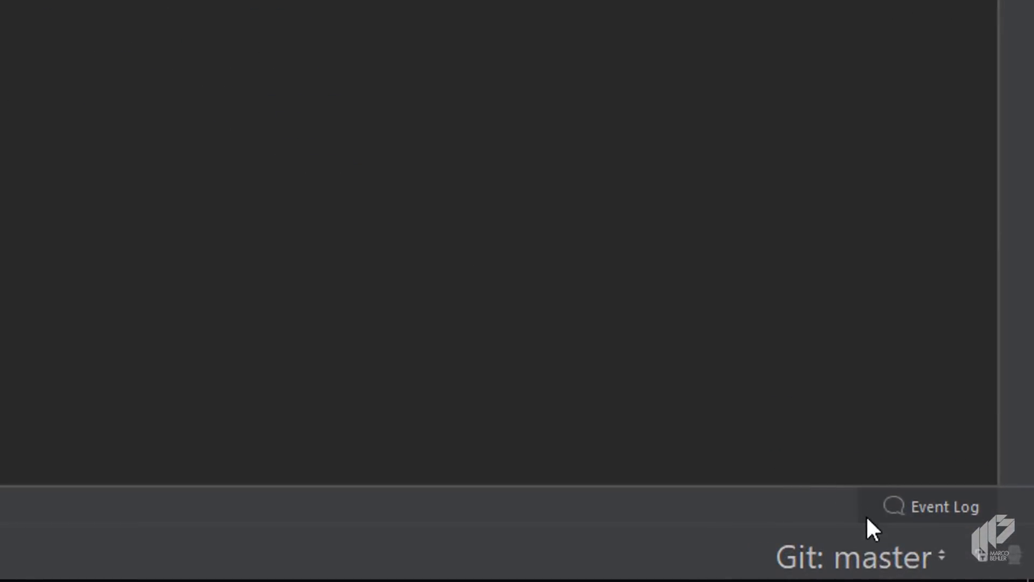
{"action": "left_click", "coordinate": [853, 557]}
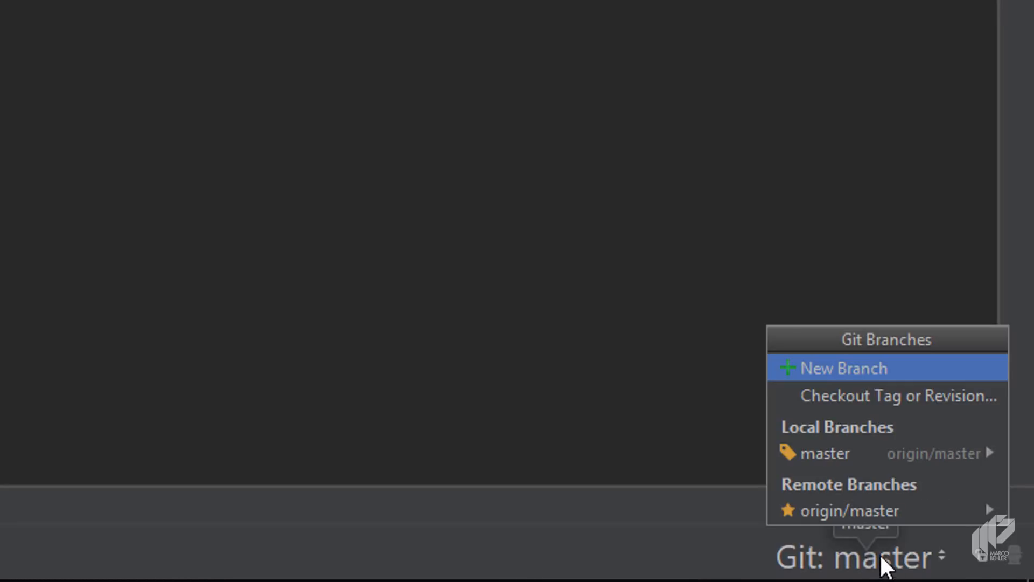
{"action": "mouse_move", "coordinate": [898, 395]}
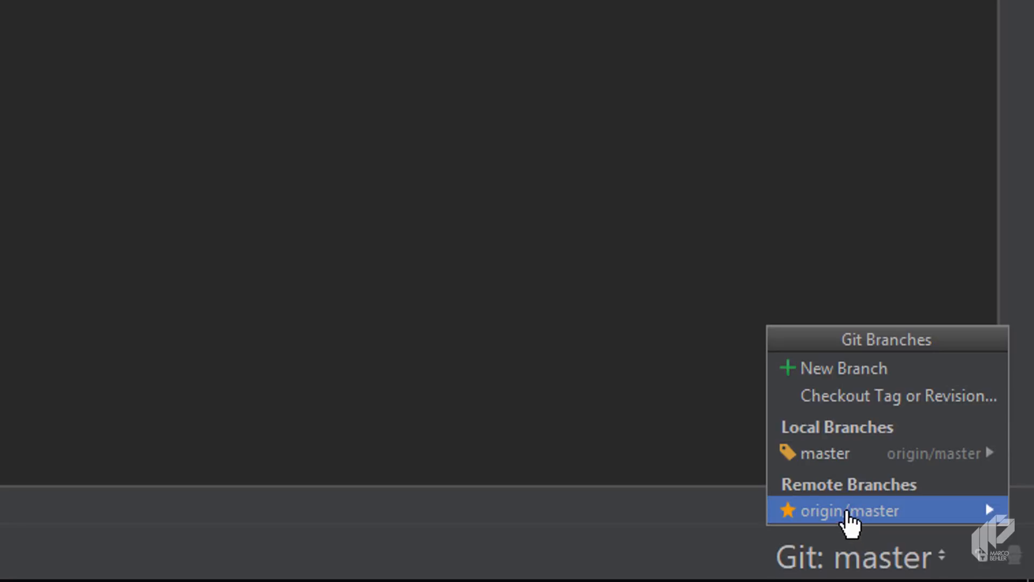
{"action": "mouse_move", "coordinate": [821, 521]}
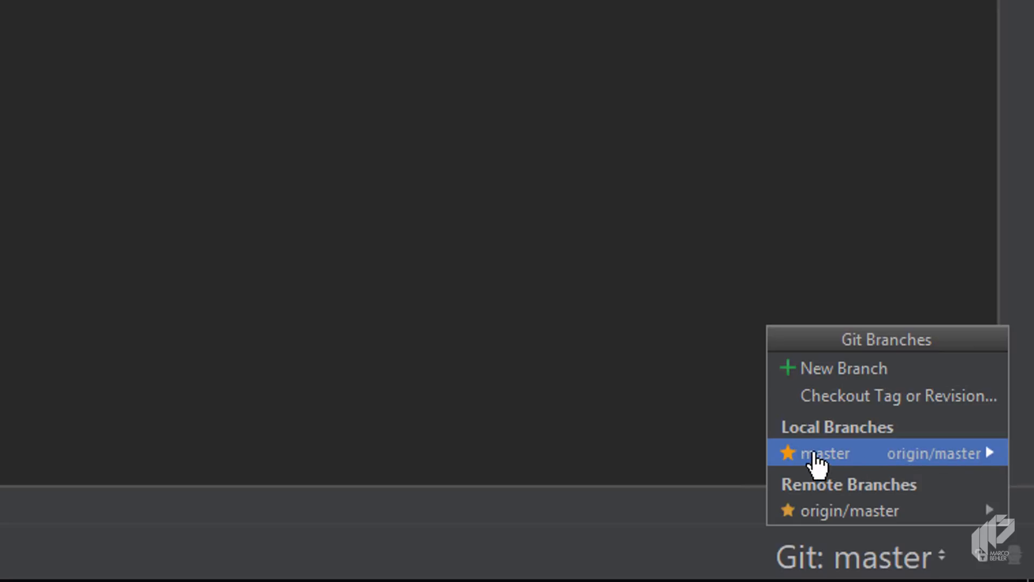
{"action": "mouse_move", "coordinate": [851, 383]}
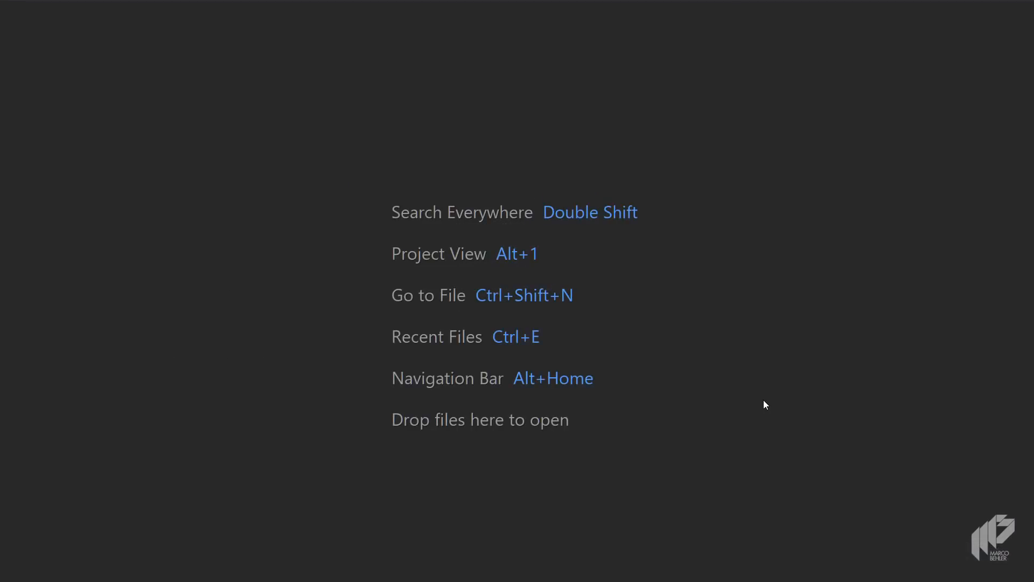
Bring up the Git branches list via its keyboard shortcut
{"action": "key", "text": "alt+1"}
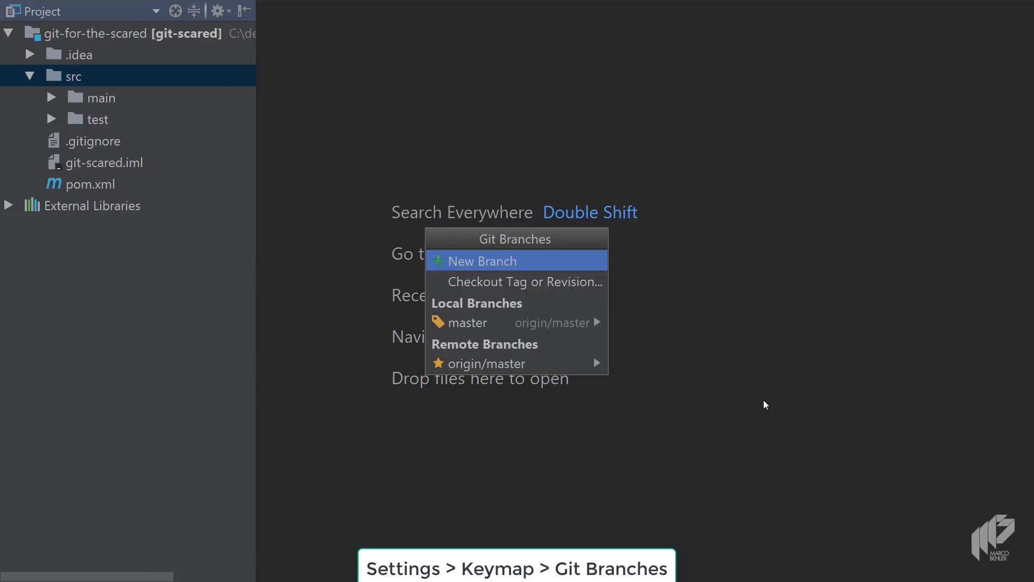
{"action": "mouse_move", "coordinate": [491, 363]}
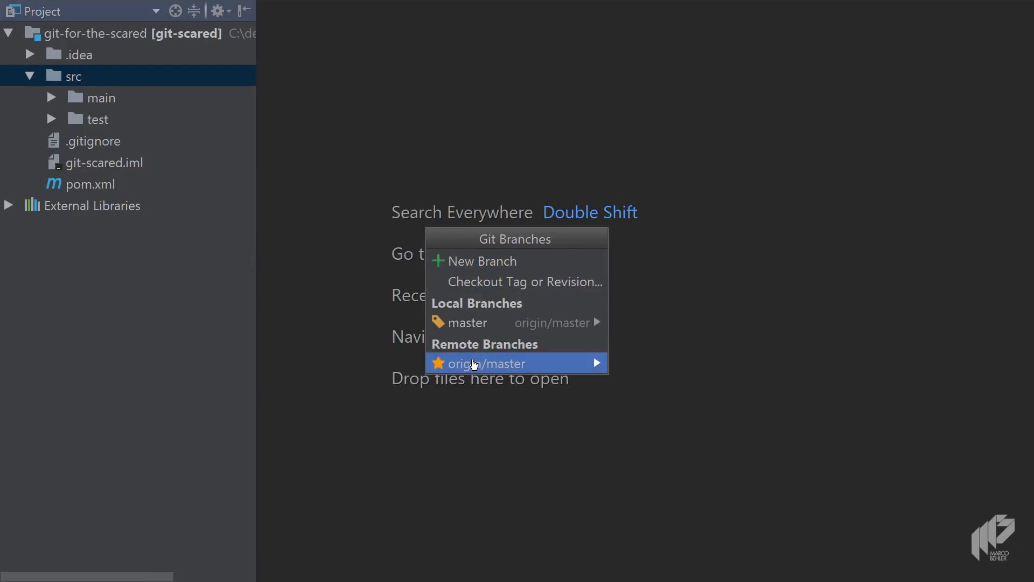
{"action": "mouse_move", "coordinate": [137, 90]}
{"action": "type", "text": "Ki"}
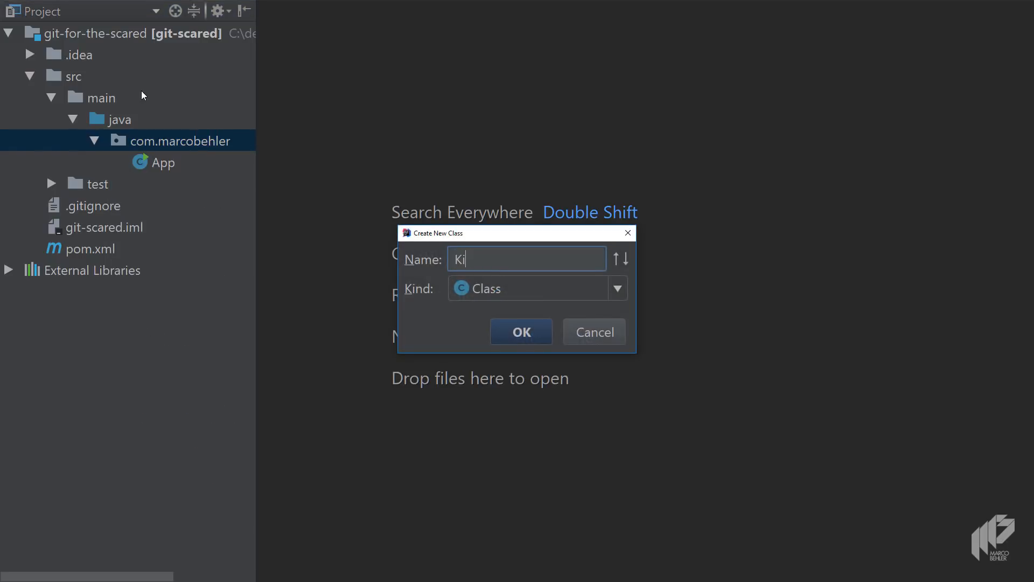
Name the new class Kitten and create it in com.marcobehler
{"action": "type", "text": "tten"}
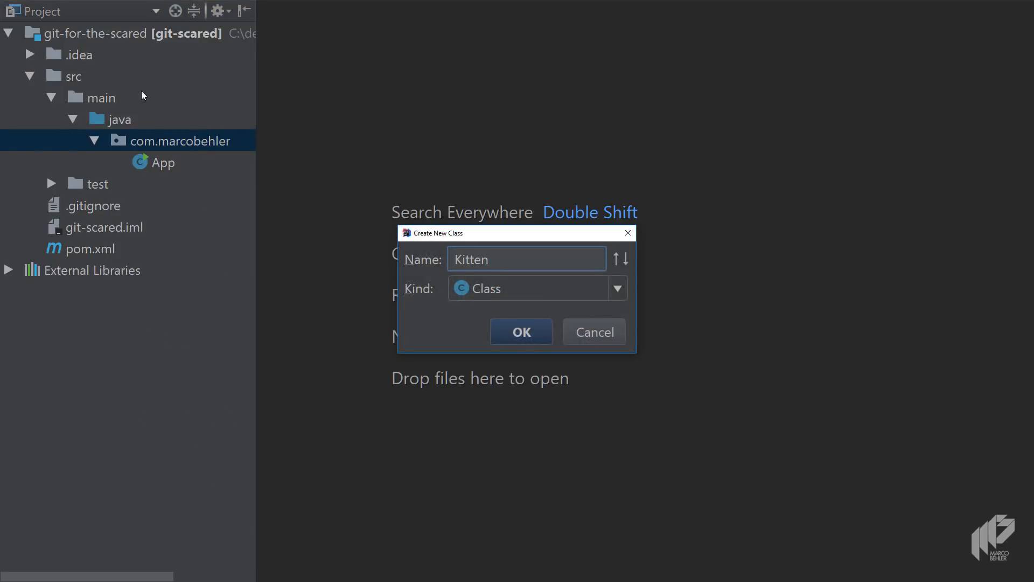
{"action": "left_click", "coordinate": [521, 331]}
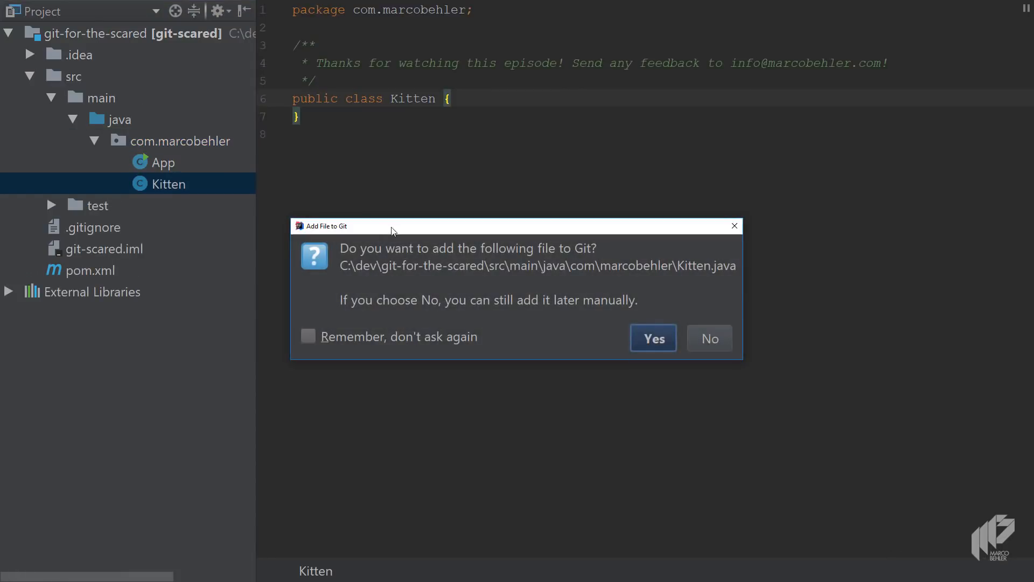
{"action": "mouse_move", "coordinate": [554, 261]}
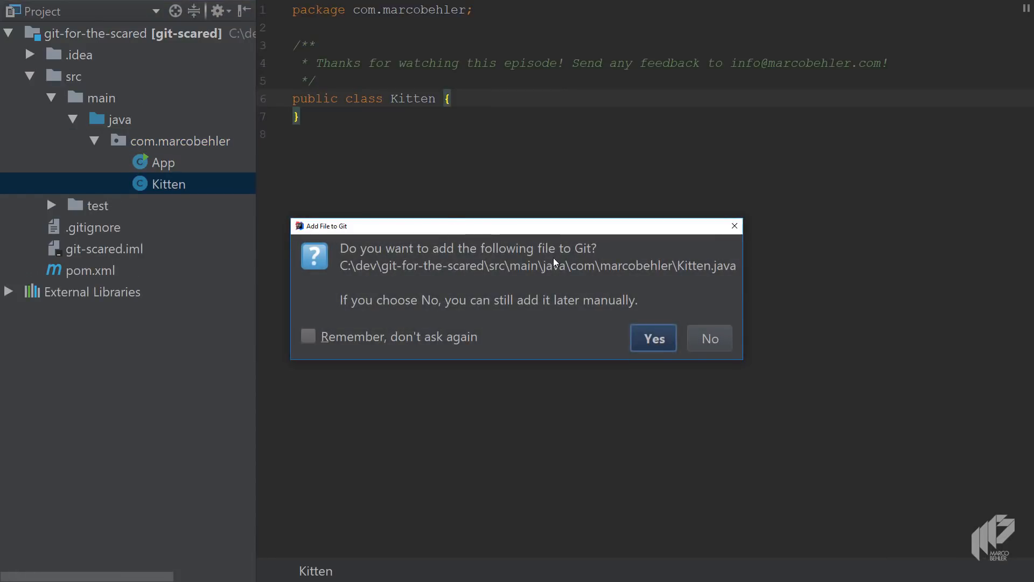
{"action": "mouse_move", "coordinate": [709, 338]}
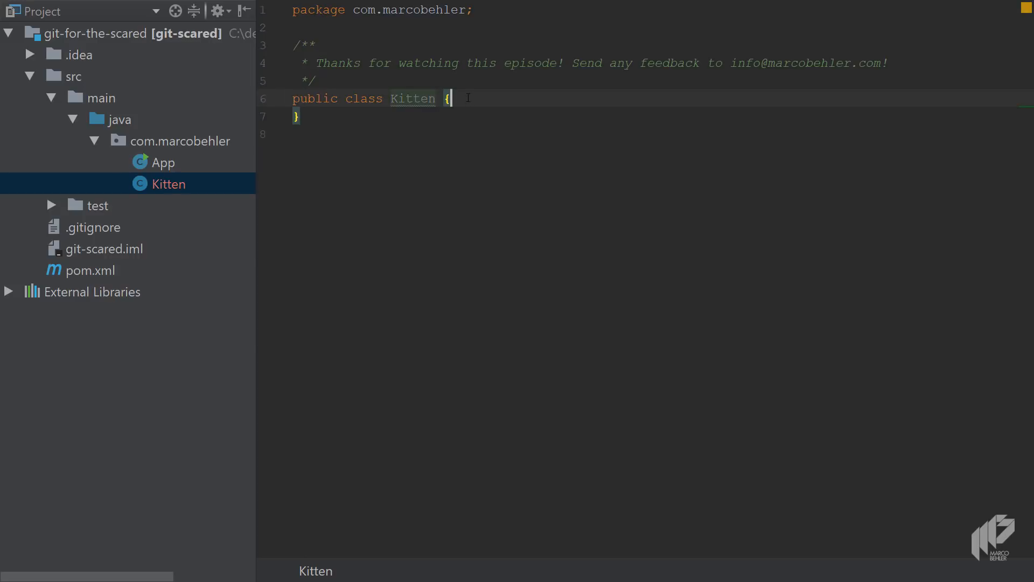
Write a public void bla() method in Kitten printing "blah!", then bring up the terminal
{"action": "type", "text": "public vo"}
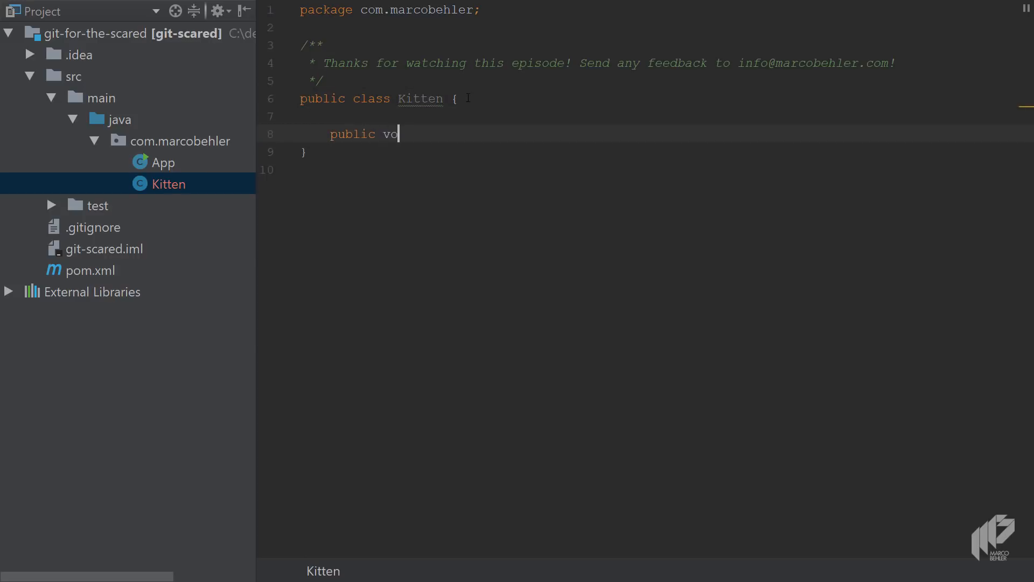
{"action": "type", "text": "id bla() {}"}
{"action": "type", "text": "System.out.println(\"\");"}
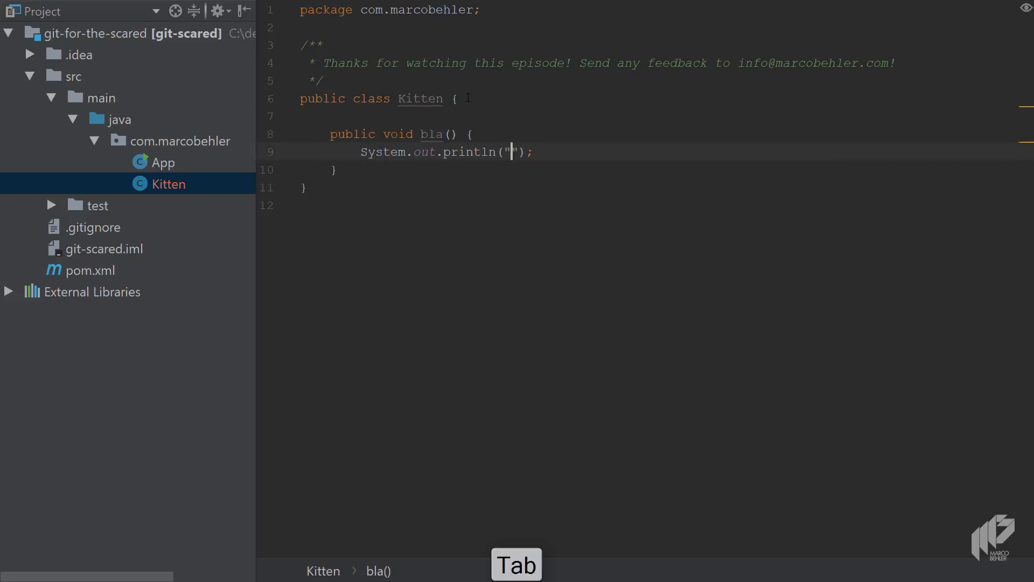
{"action": "type", "text": "blah!"}
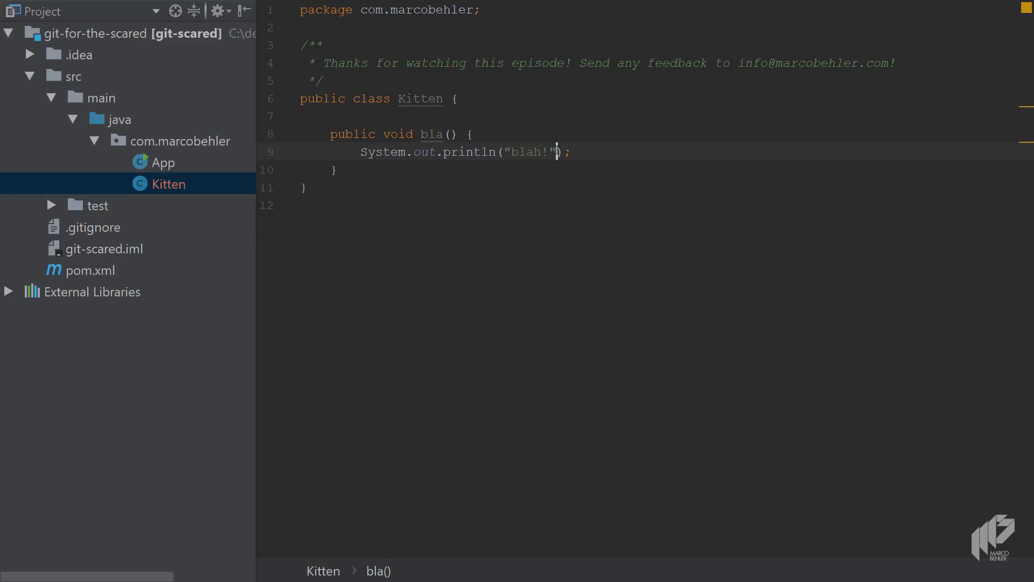
{"action": "key", "text": "alt"}
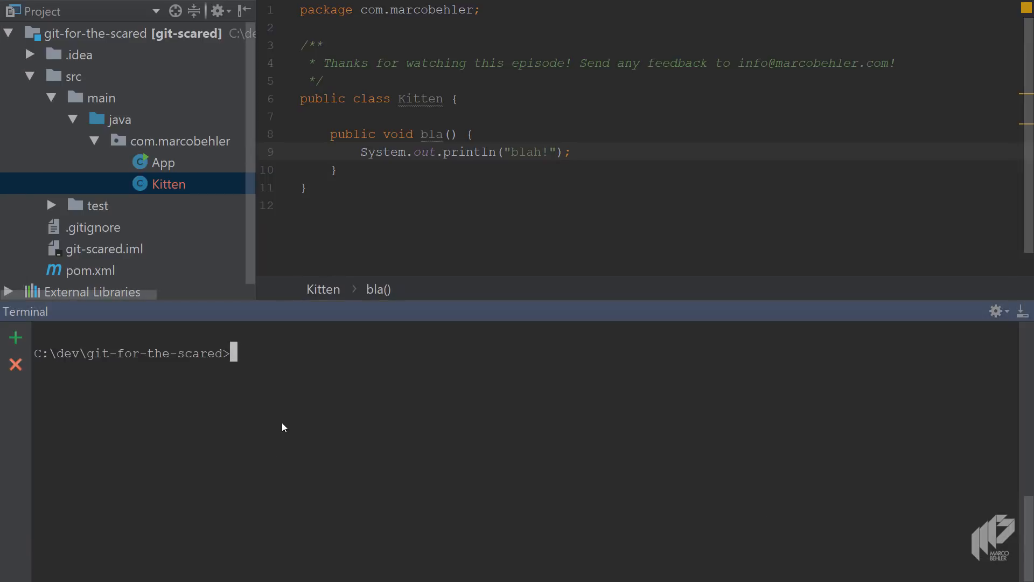
Run git status in the terminal and highlight the untracked Kitten.java entry
{"action": "type", "text": "git status"}
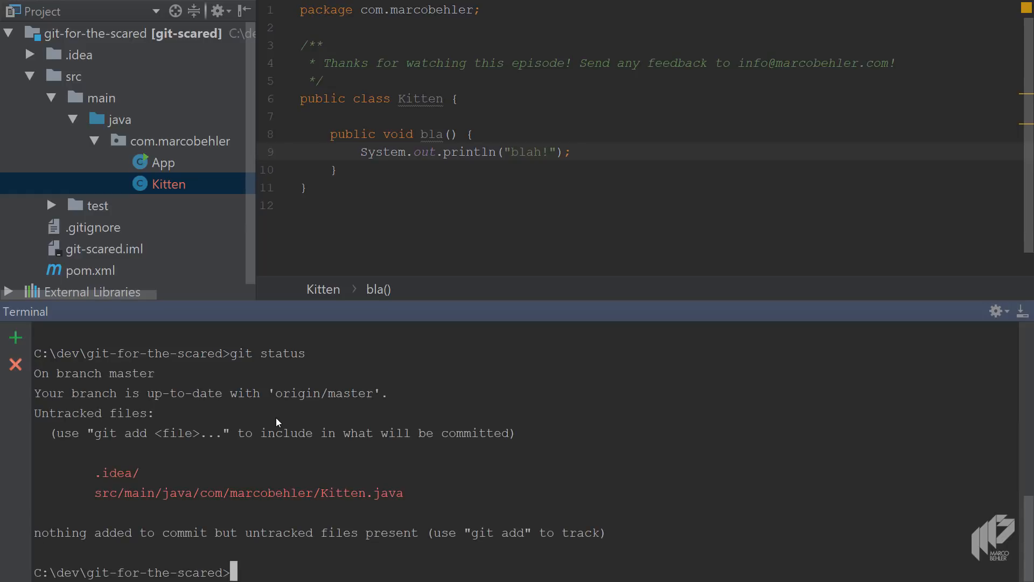
{"action": "mouse_move", "coordinate": [237, 399]}
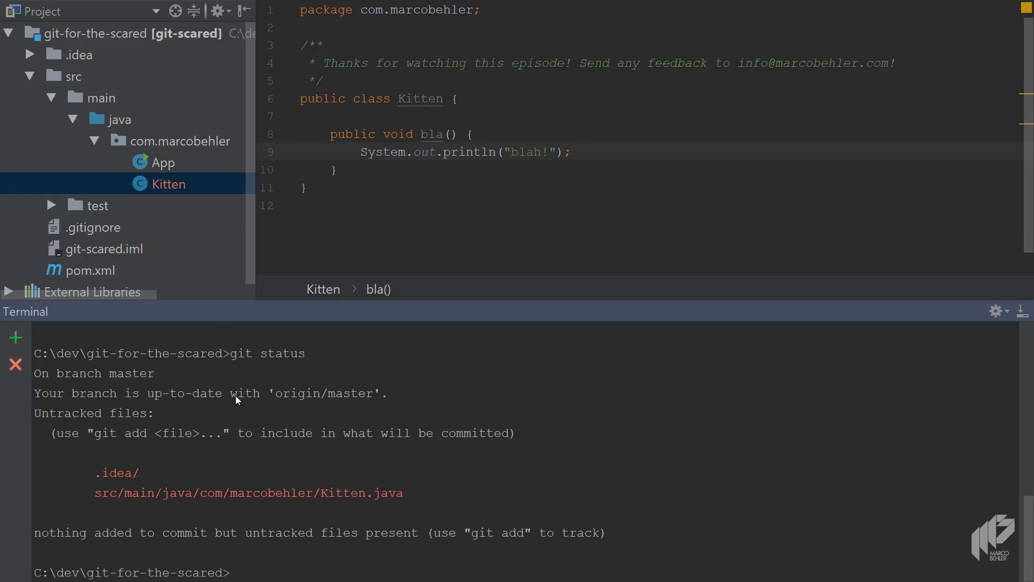
{"action": "mouse_move", "coordinate": [317, 397]}
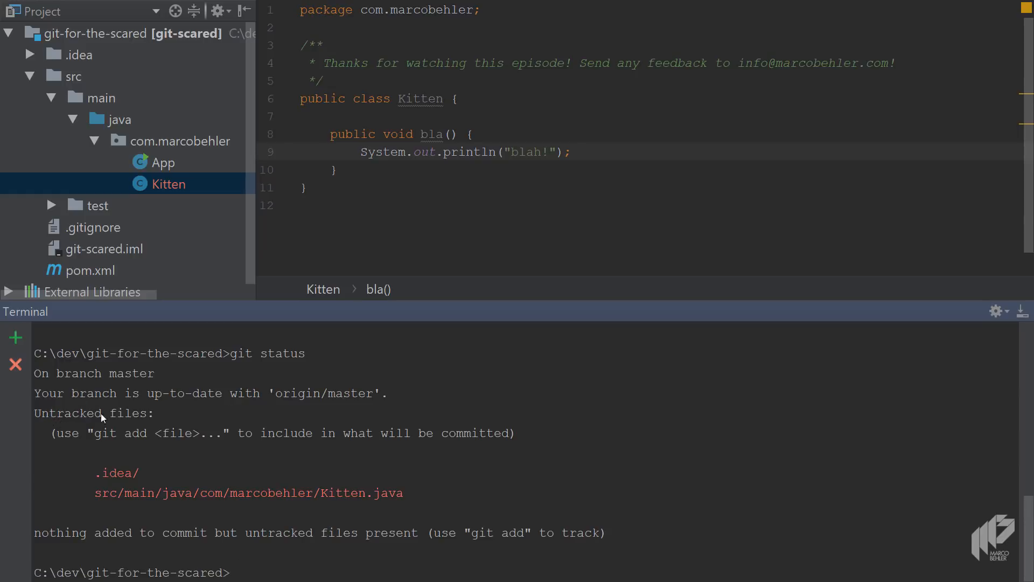
{"action": "left_click_drag", "start_coordinate": [95, 492], "coordinate": [169, 492]}
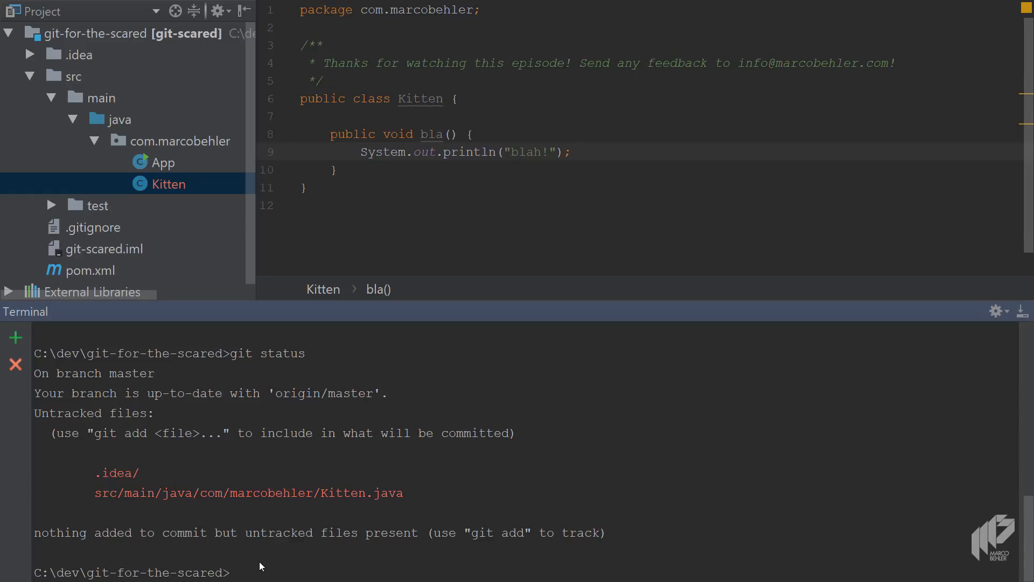
Stage the new file with git add src in the terminal
{"action": "type", "text": "git add"}
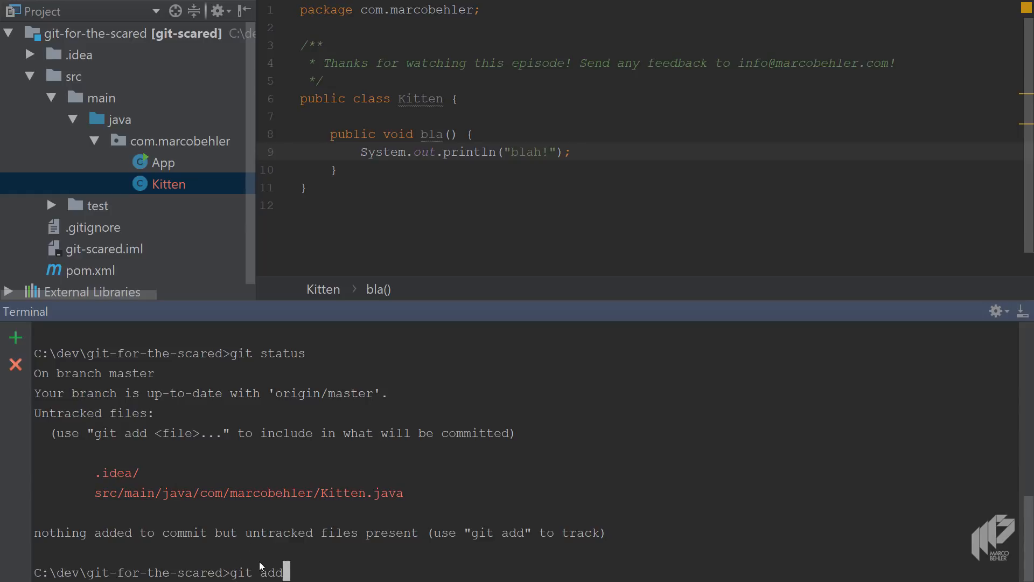
{"action": "type", "text": "src"}
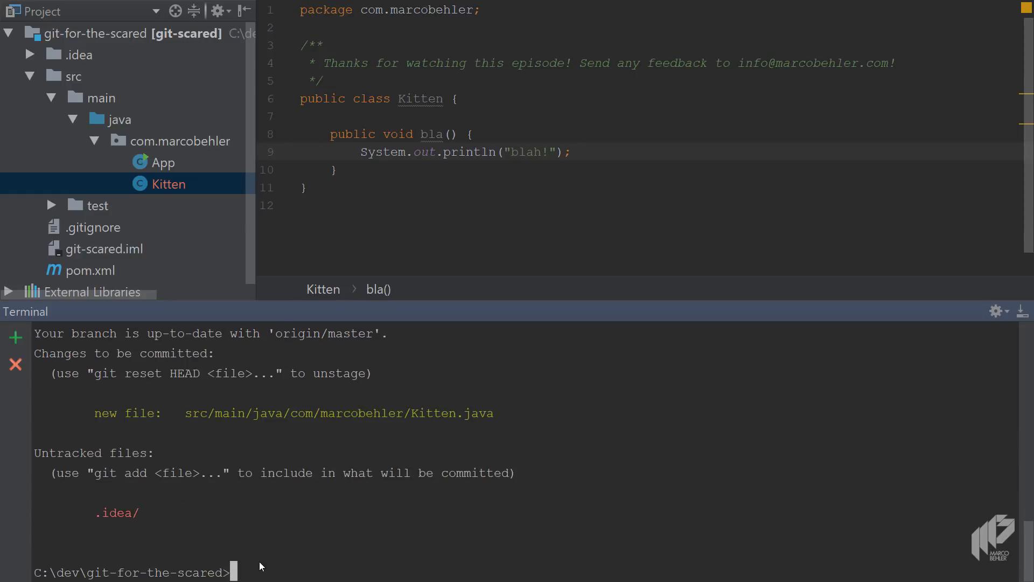
{"action": "mouse_move", "coordinate": [115, 436]}
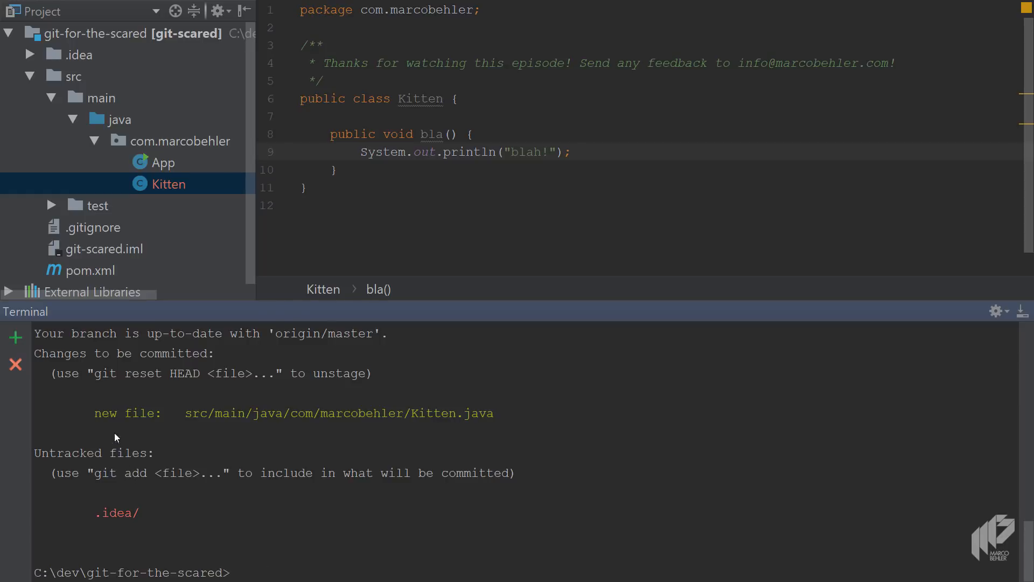
{"action": "left_click_drag", "start_coordinate": [95, 413], "coordinate": [334, 413]}
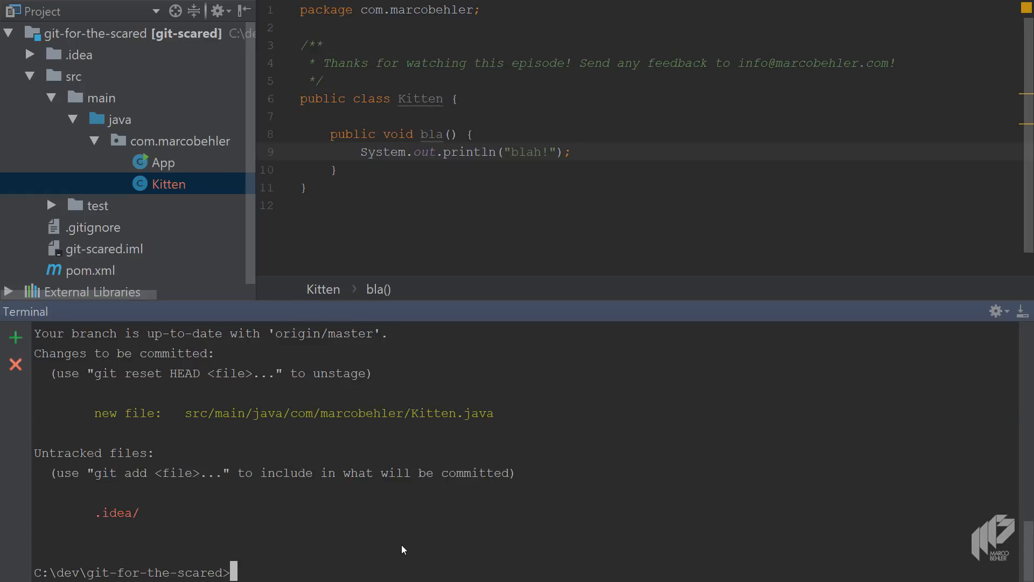
Commit with git commit -m "added the kitten"
{"action": "type", "text": "git commit /"}
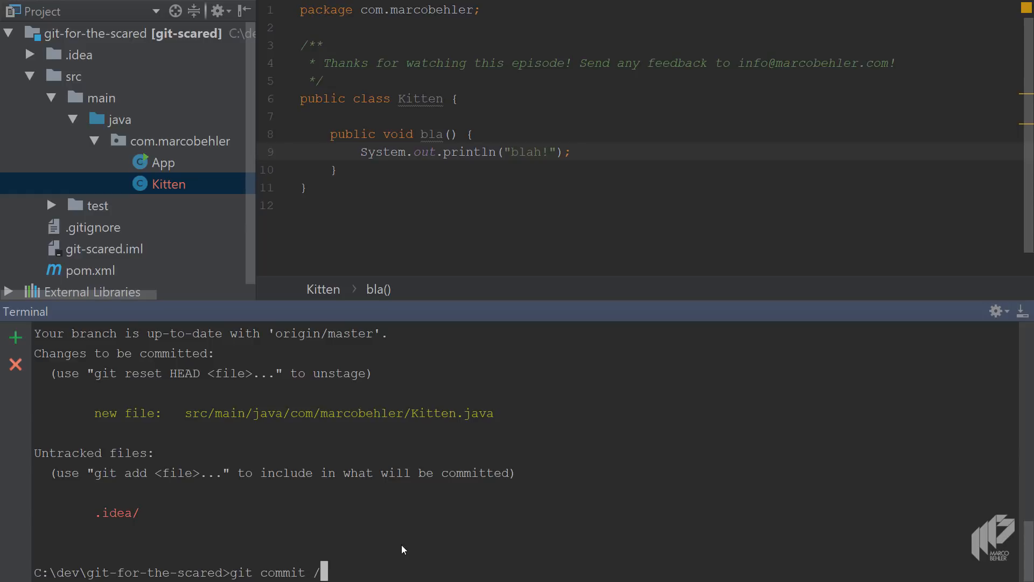
{"action": "type", "text": "m \""}
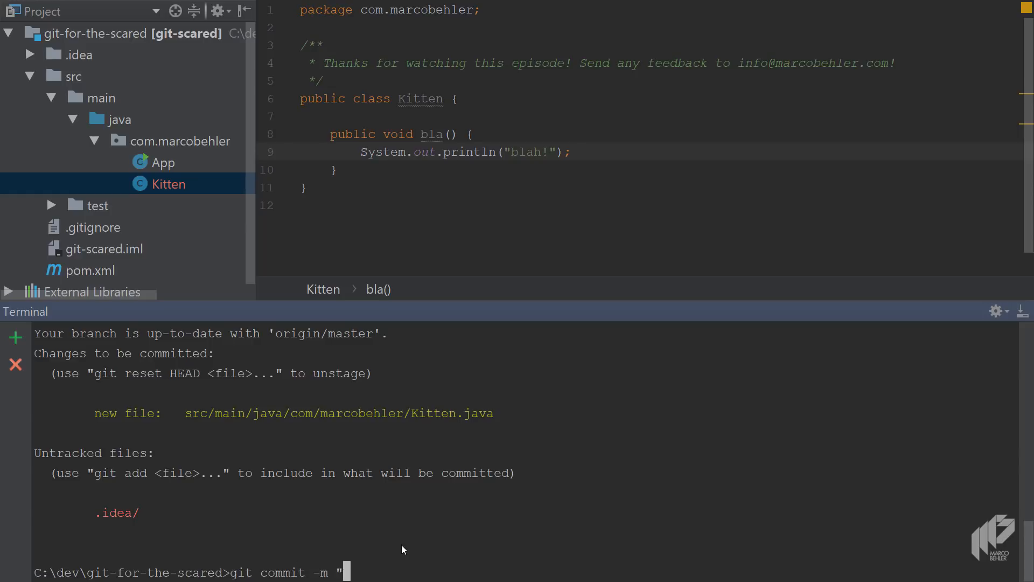
{"action": "type", "text": "added the kitten"}
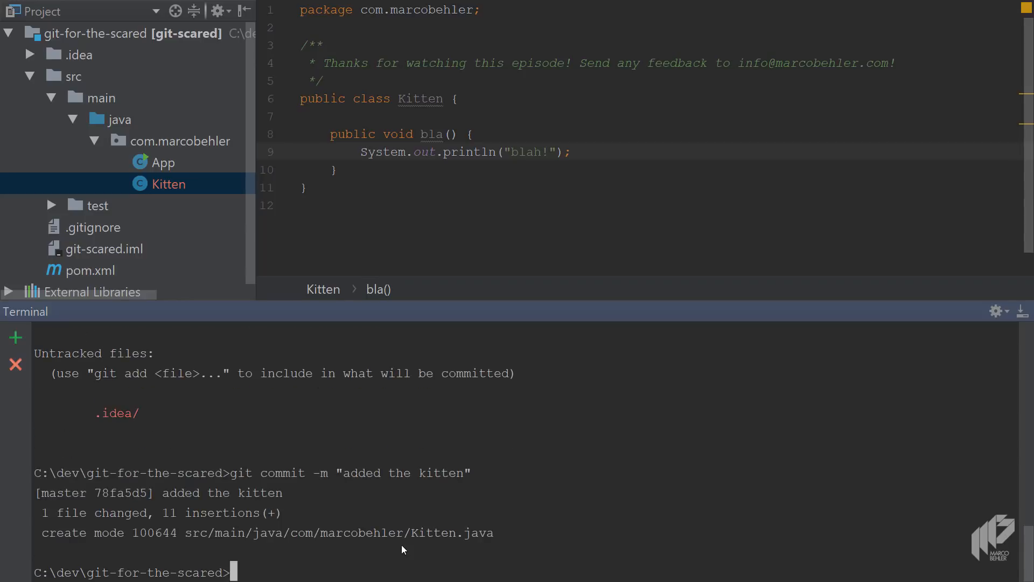
Run git push and enter the marco credentials to push to origin master
{"action": "type", "text": "gir p"}
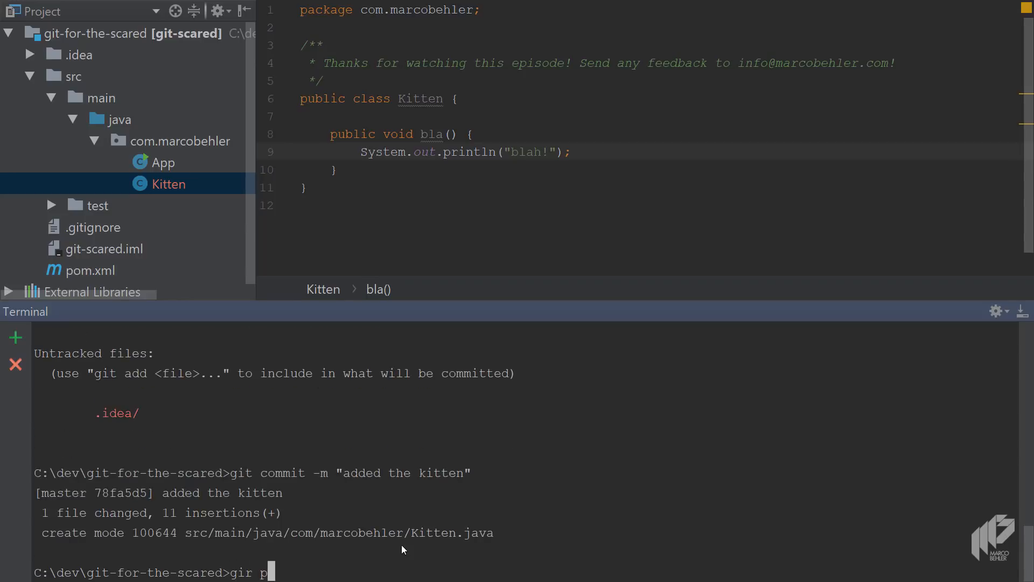
{"action": "type", "text": "git push"}
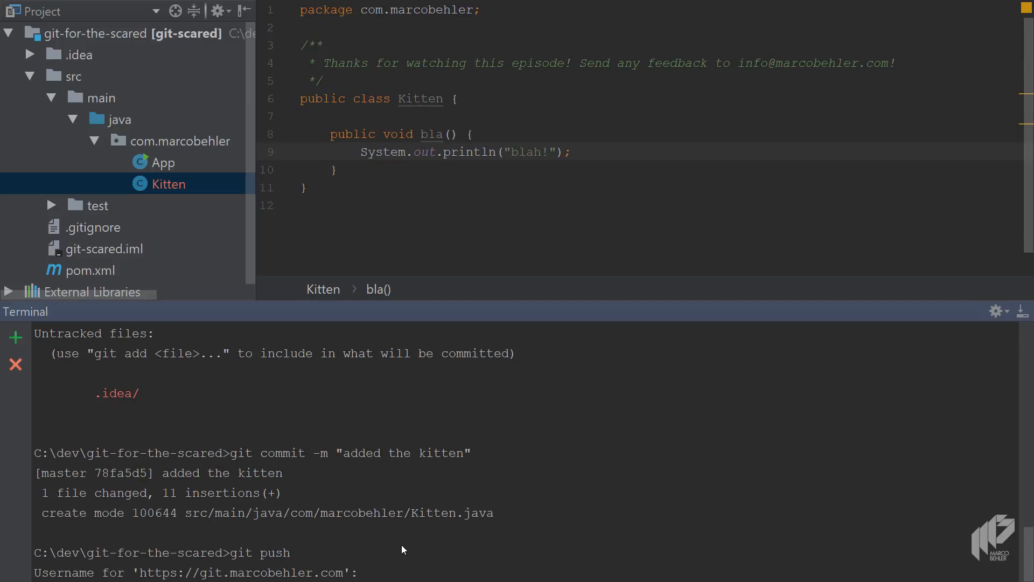
{"action": "type", "text": "marco"}
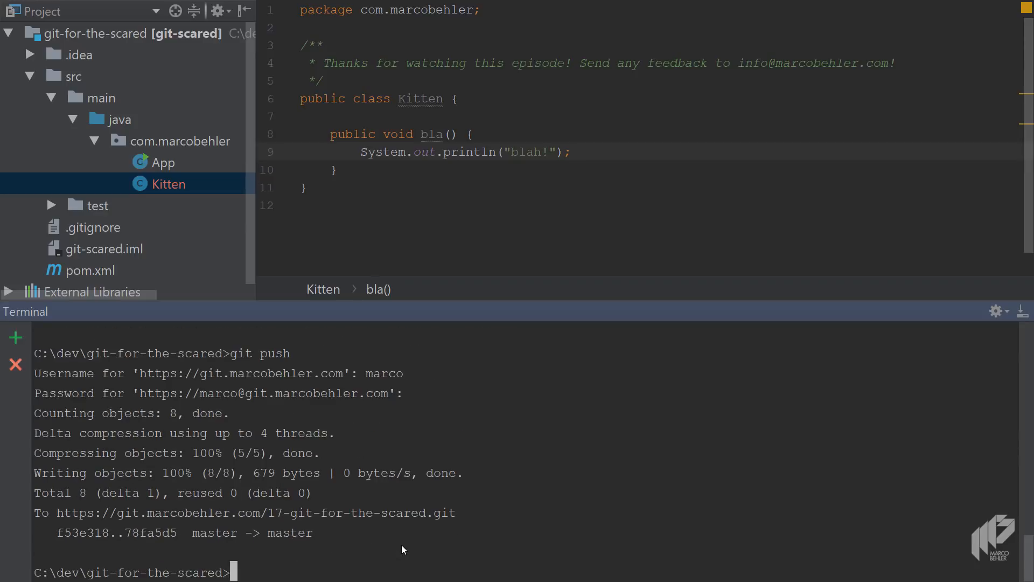
{"action": "mouse_move", "coordinate": [311, 277]}
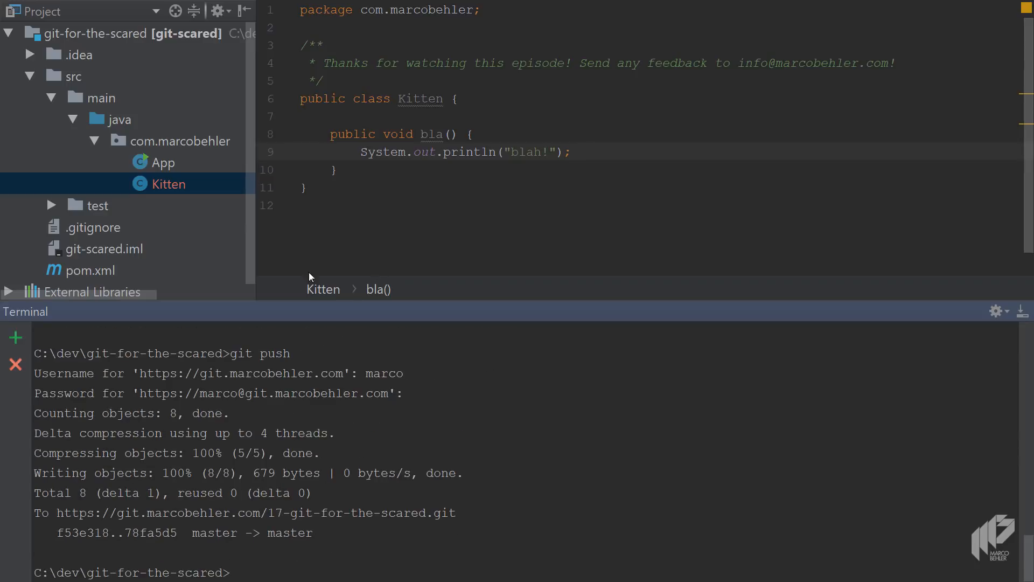
Select the com.marcobehler package as the location for a new Java class
{"action": "left_click", "coordinate": [178, 140]}
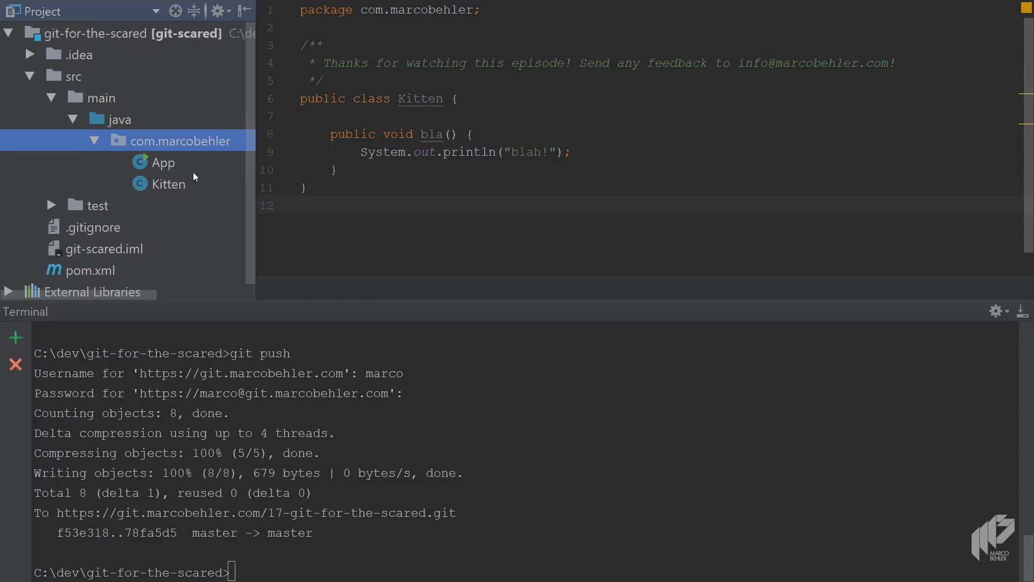
{"action": "mouse_move", "coordinate": [172, 185]}
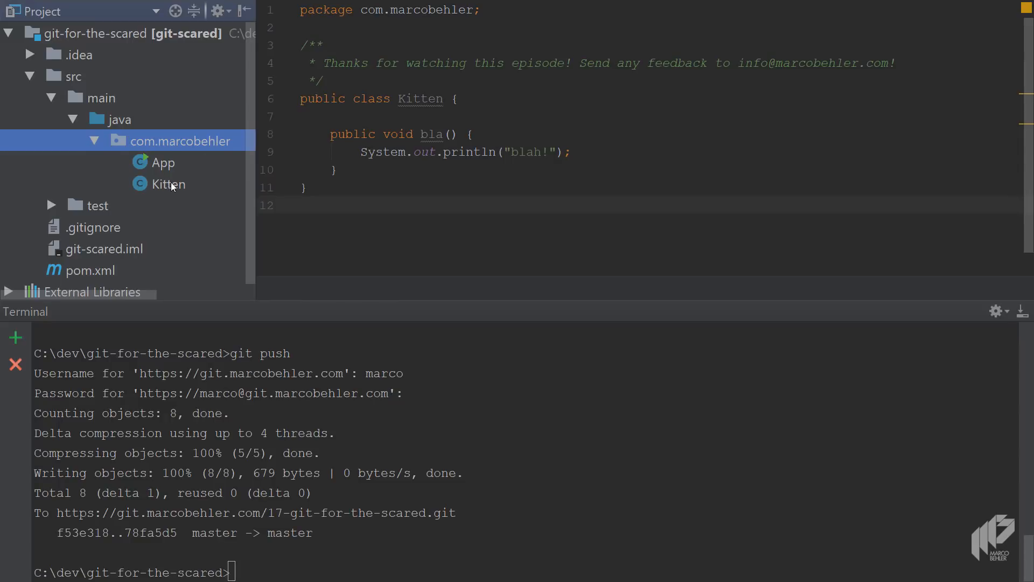
{"action": "left_click", "coordinate": [169, 183]}
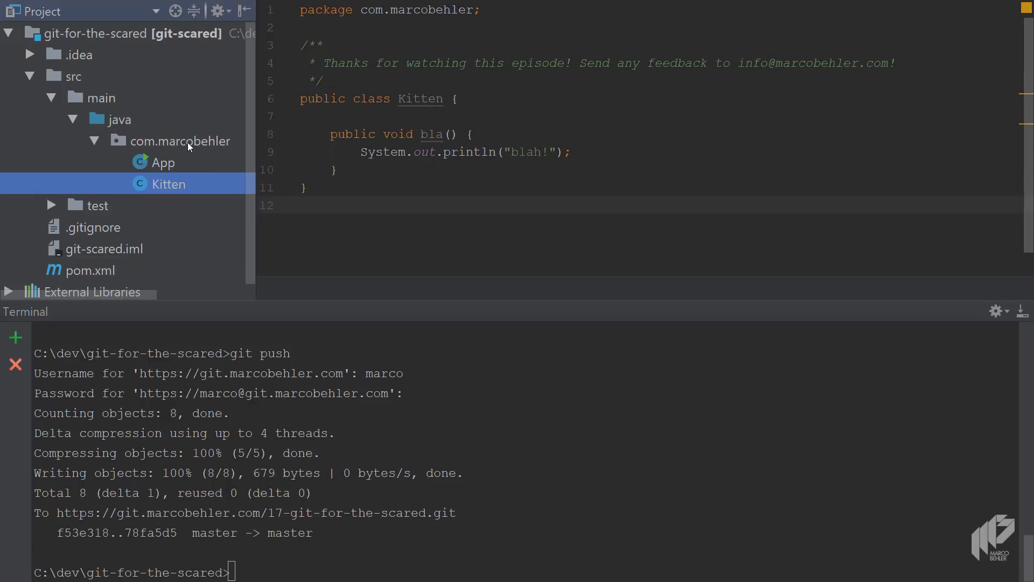
{"action": "left_click", "coordinate": [179, 140]}
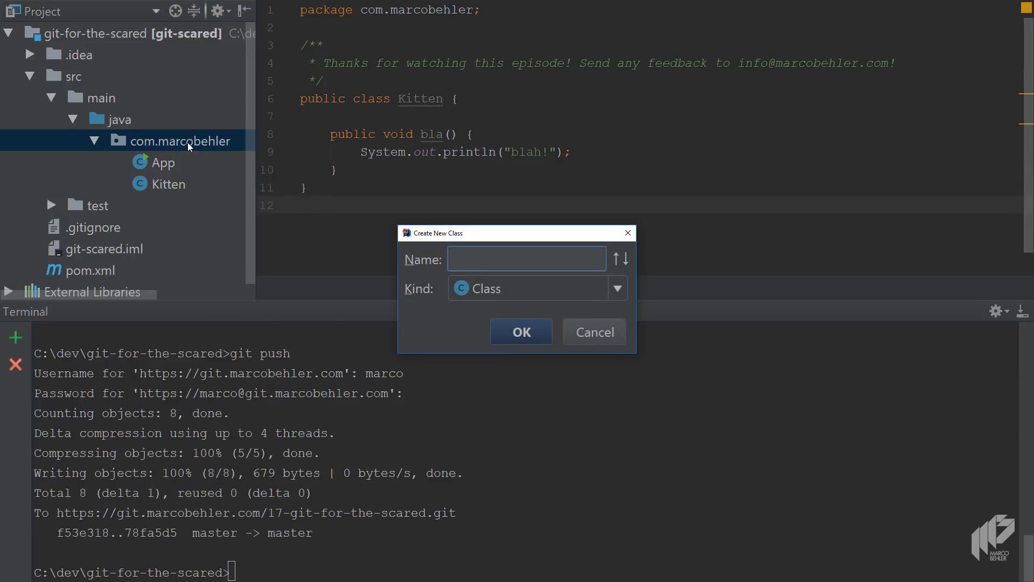
Create the Fox class and add Fox.java to Git version control
{"action": "type", "text": "F"}
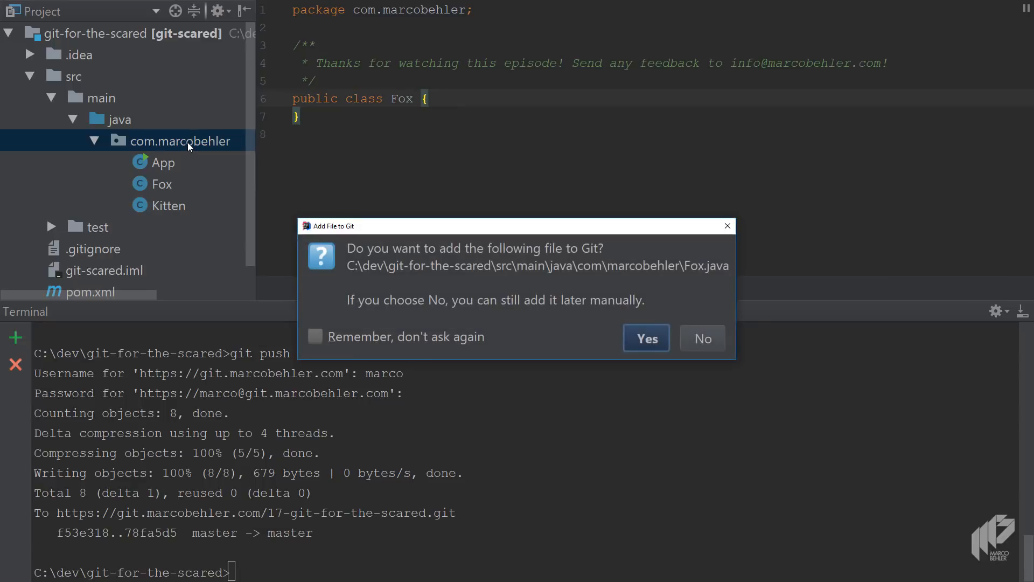
{"action": "left_click", "coordinate": [645, 337]}
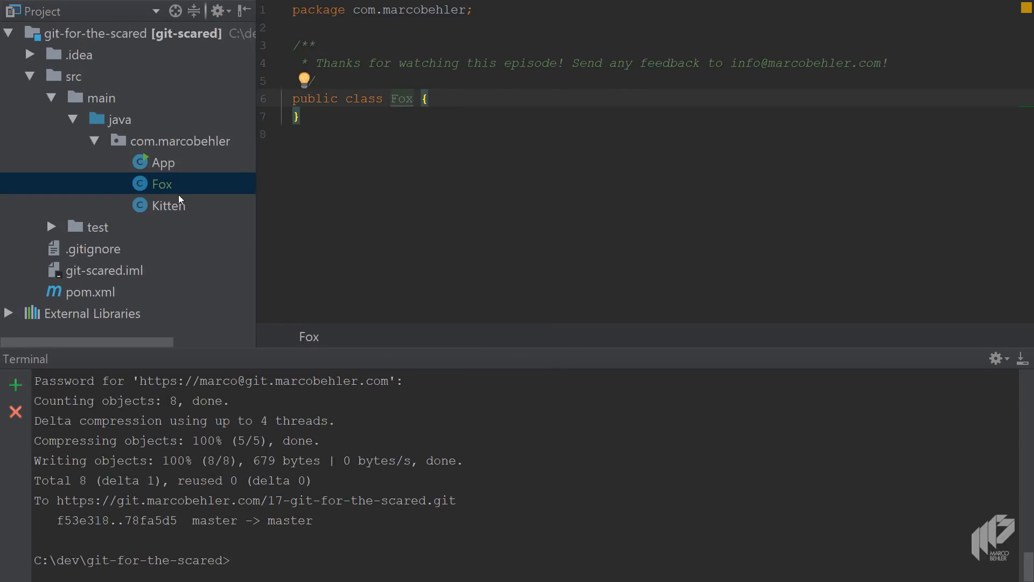
{"action": "mouse_move", "coordinate": [163, 186]}
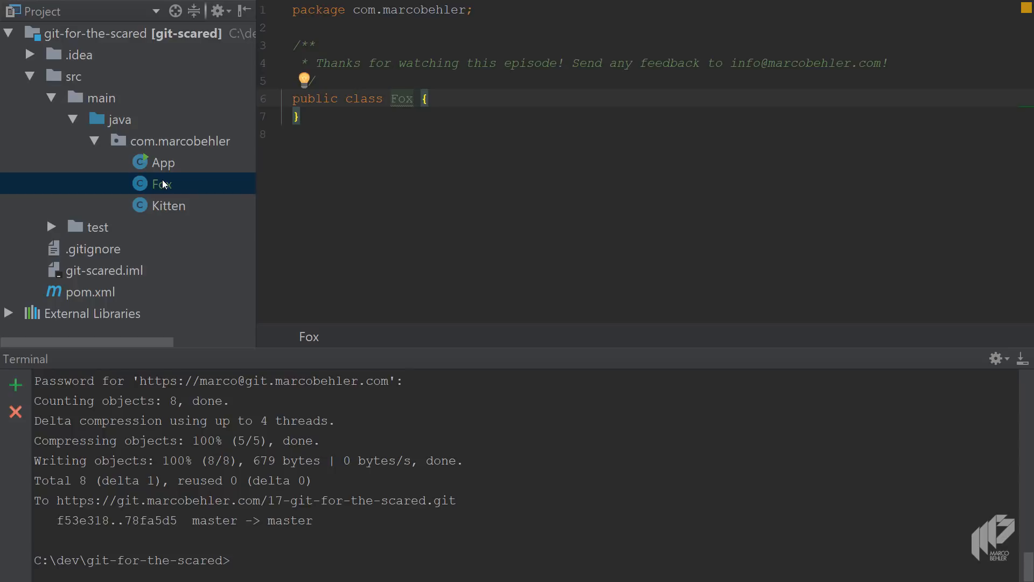
{"action": "key", "text": "alt"}
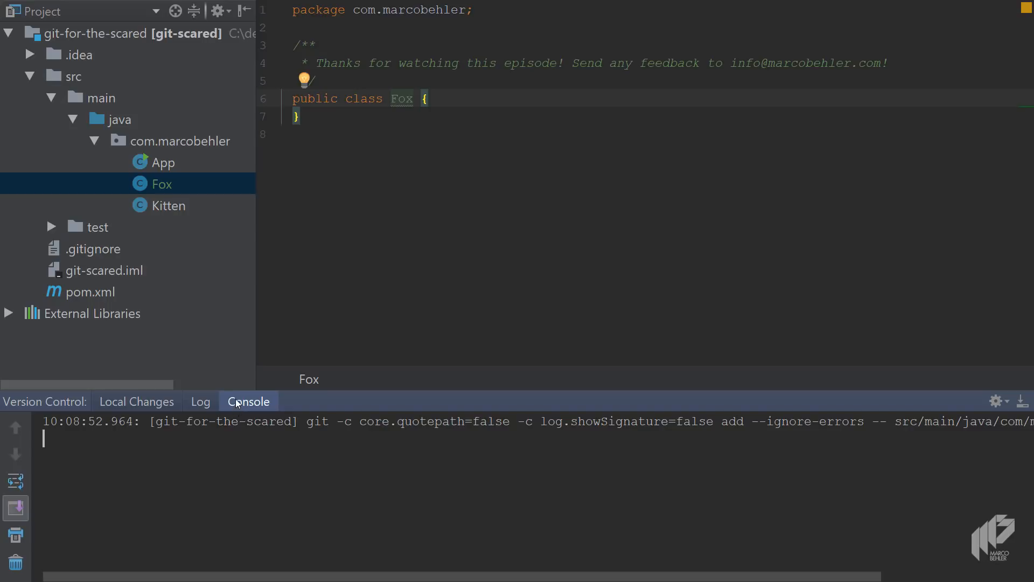
{"action": "mouse_move", "coordinate": [237, 404]}
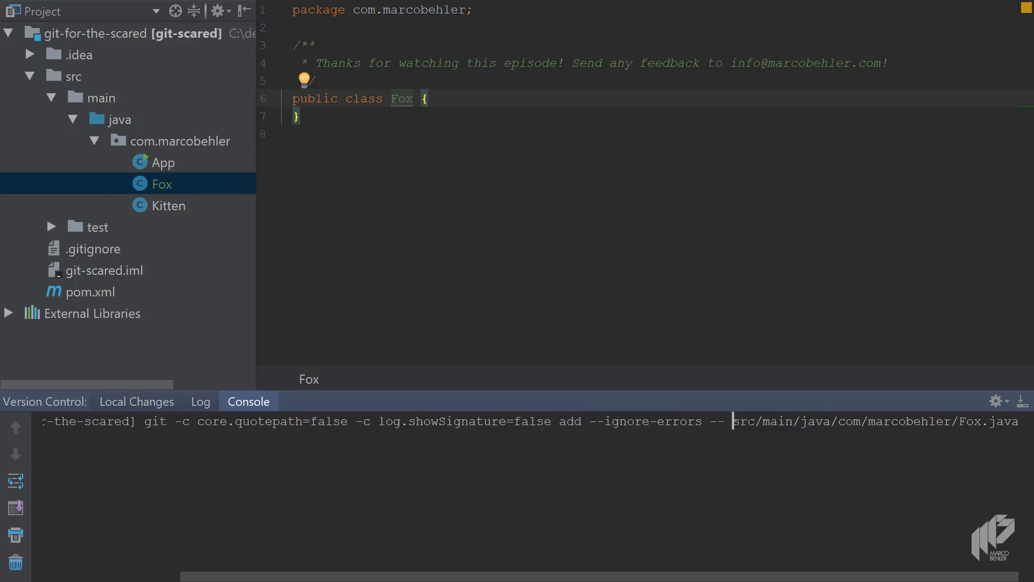
Inspect the git add command for com/marcobehler/Fox.java, then begin committing the change
{"action": "double_click", "coordinate": [877, 421]}
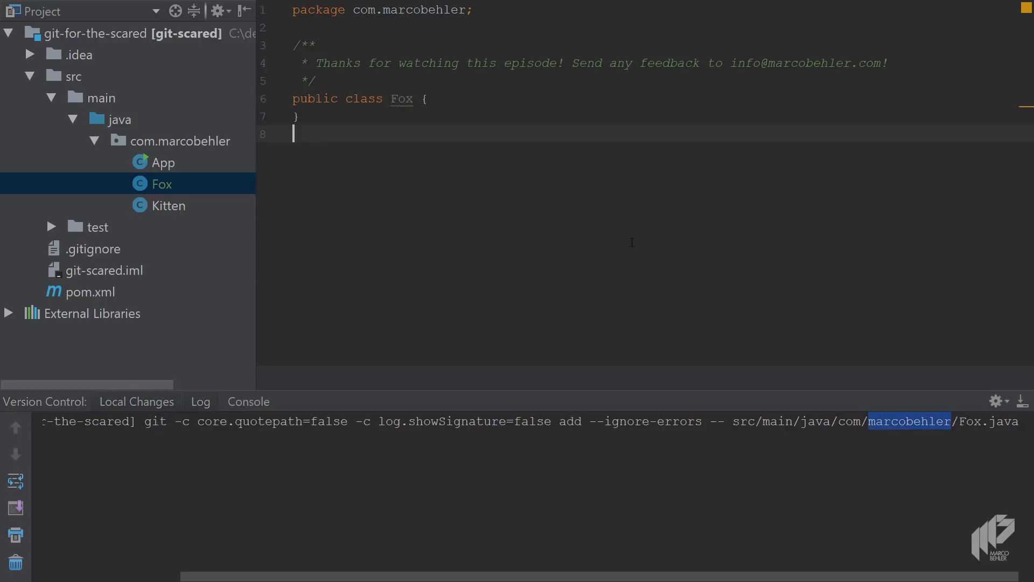
{"action": "key", "text": "Ctrl+K"}
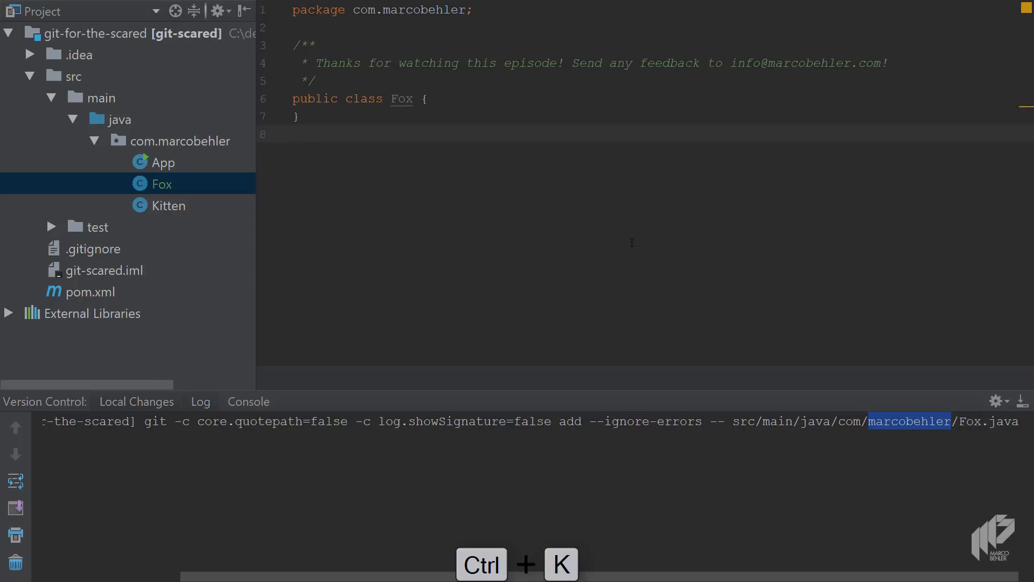
Commit Fox.java with message 'commit from intellij' using Commit and Push
{"action": "key", "text": "ctrl+k"}
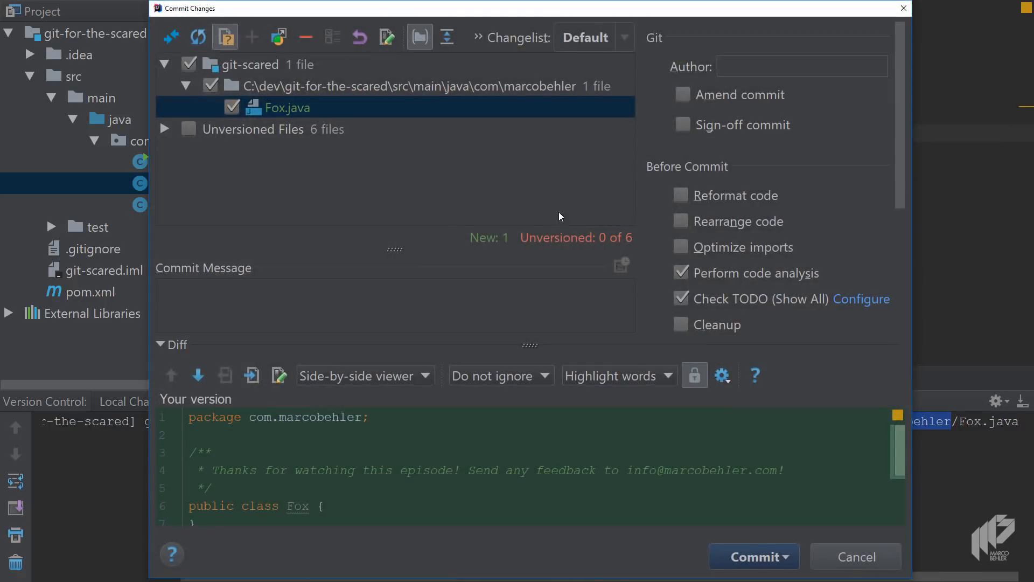
{"action": "mouse_move", "coordinate": [404, 250]}
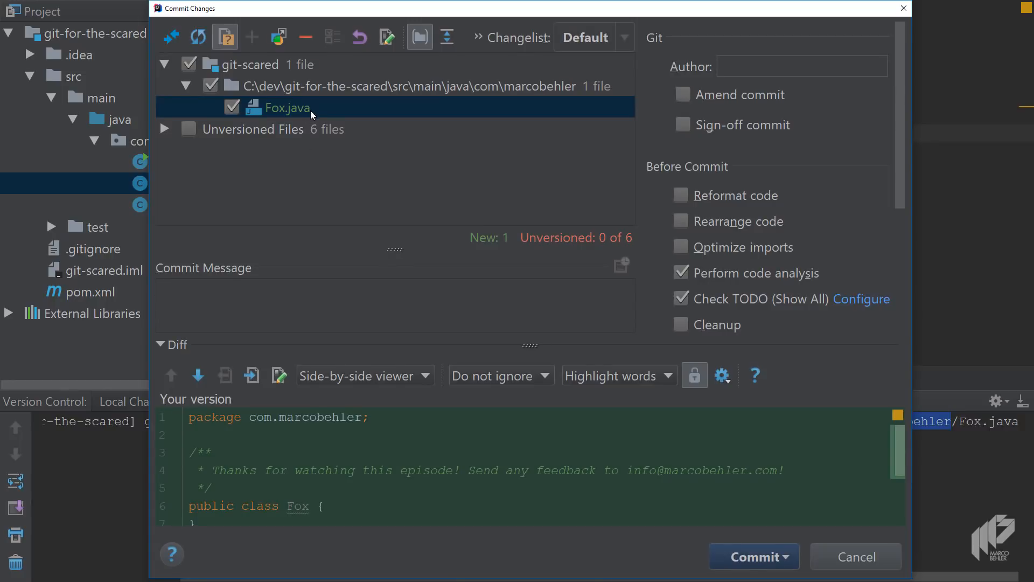
{"action": "left_click", "coordinate": [231, 108]}
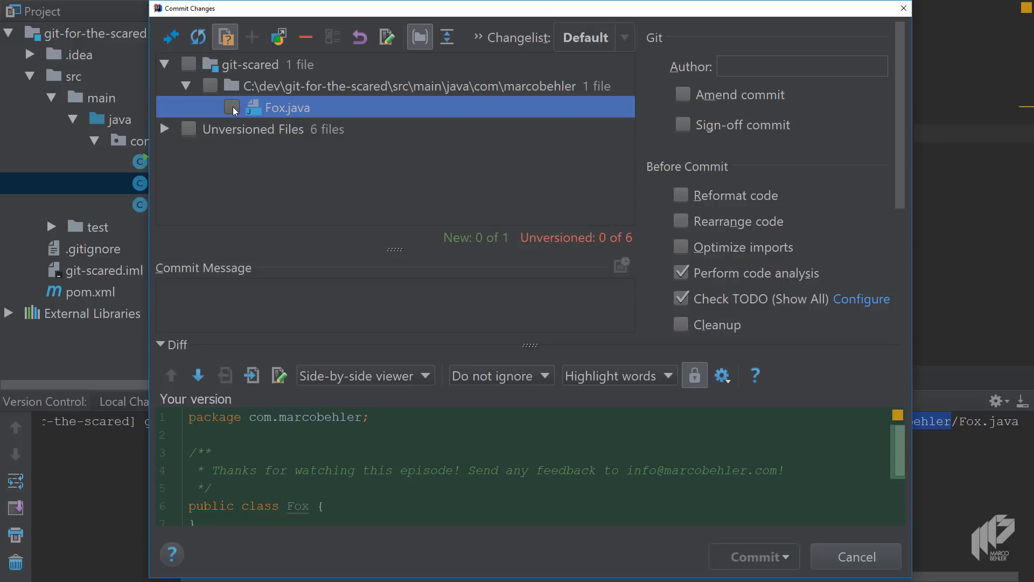
{"action": "left_click", "coordinate": [233, 108]}
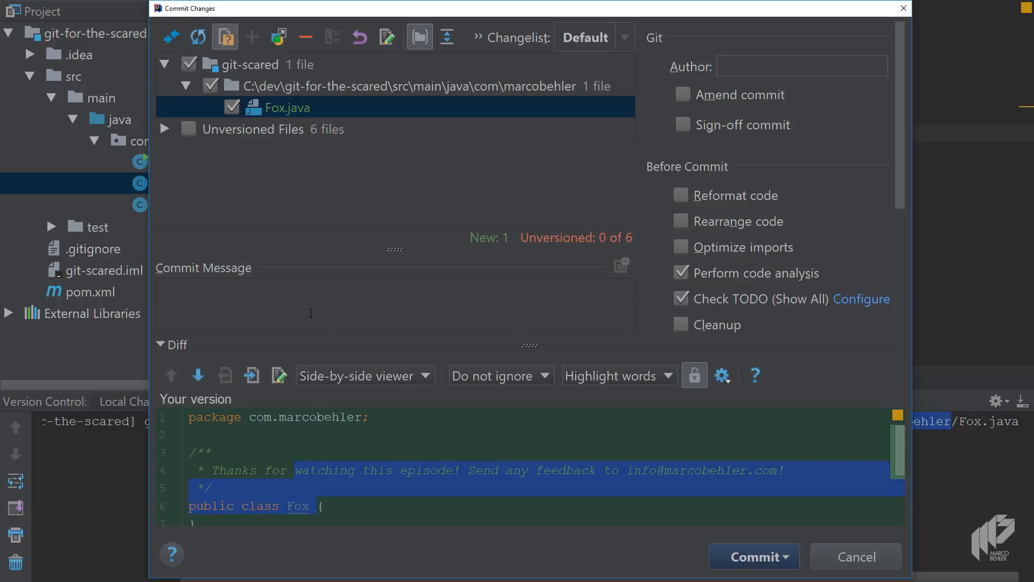
{"action": "type", "text": "commit from intellij"}
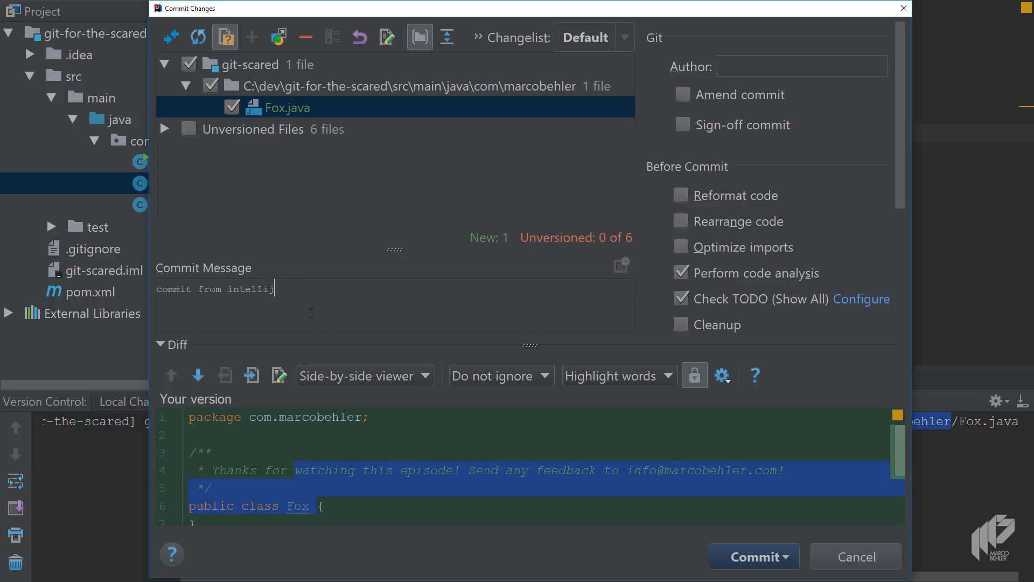
{"action": "mouse_move", "coordinate": [628, 307]}
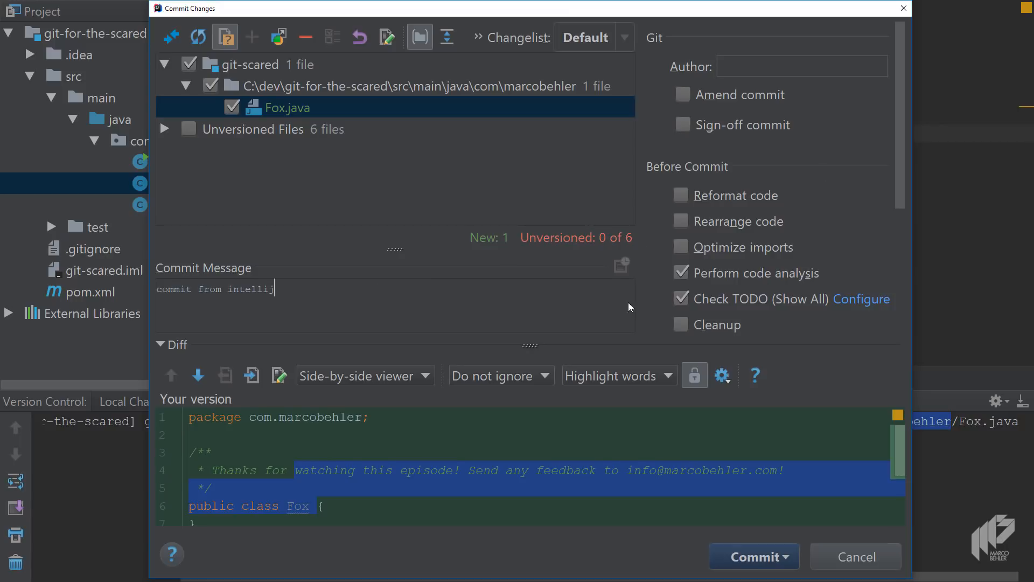
{"action": "left_click", "coordinate": [791, 556]}
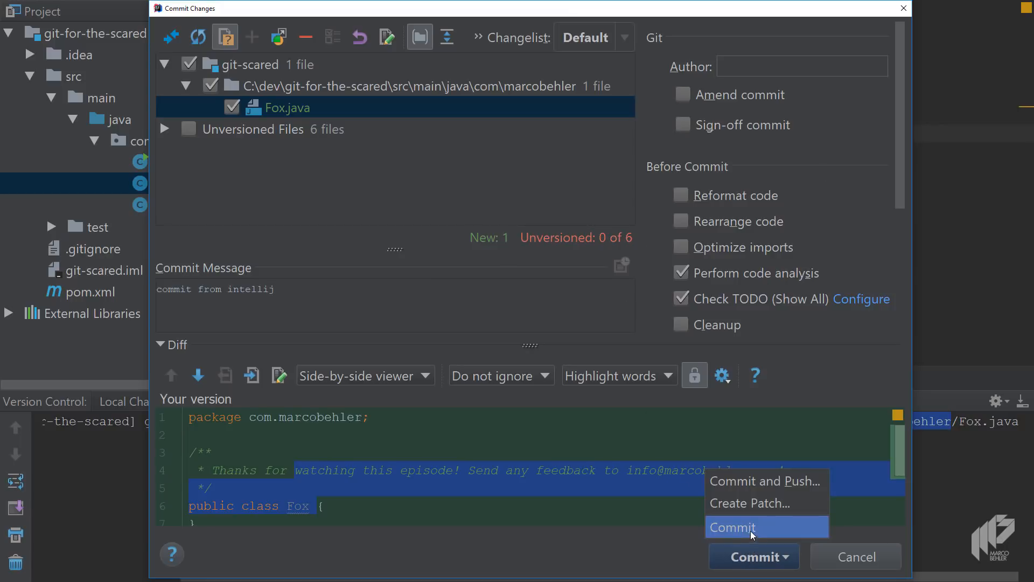
{"action": "mouse_move", "coordinate": [756, 480]}
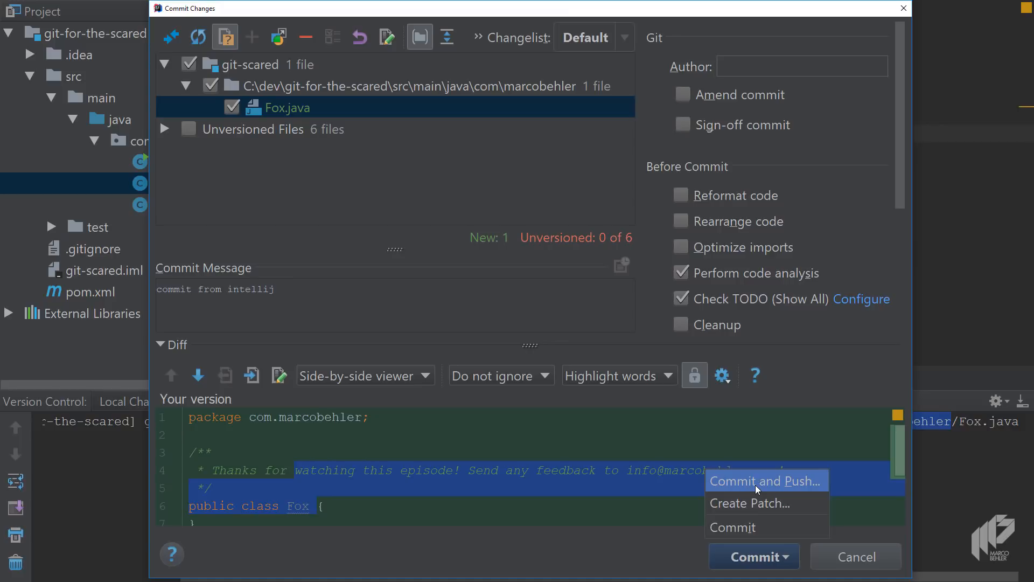
{"action": "left_click", "coordinate": [765, 481]}
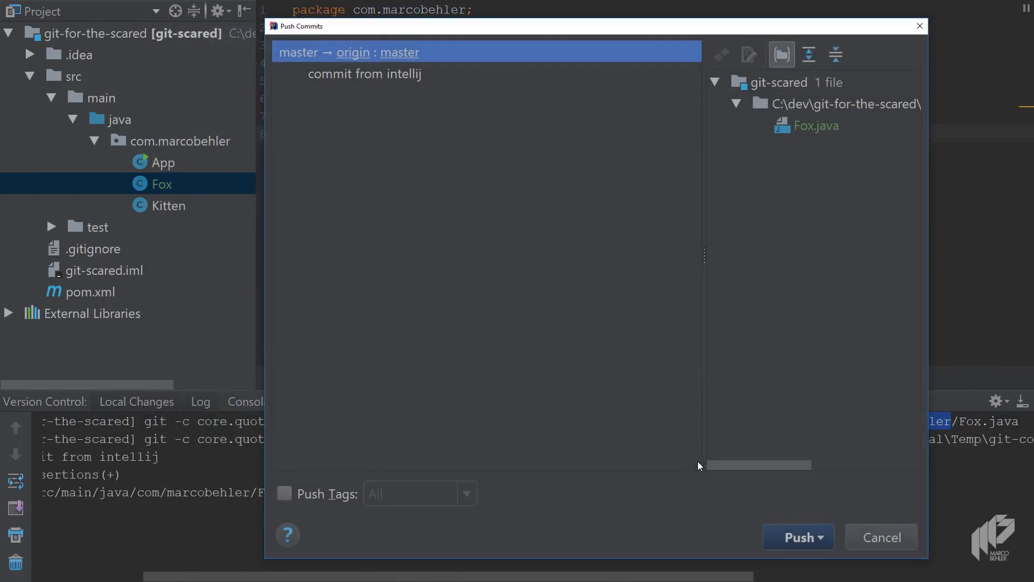
Review the 'commit from intellij' entry with Fox.java and push it to origin/master
{"action": "left_click", "coordinate": [365, 74]}
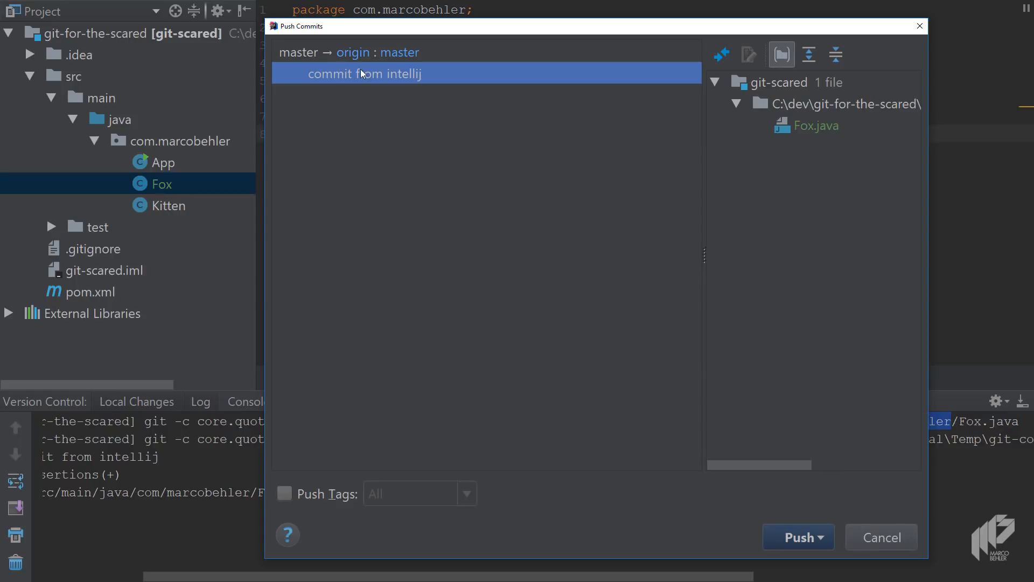
{"action": "mouse_move", "coordinate": [830, 130]}
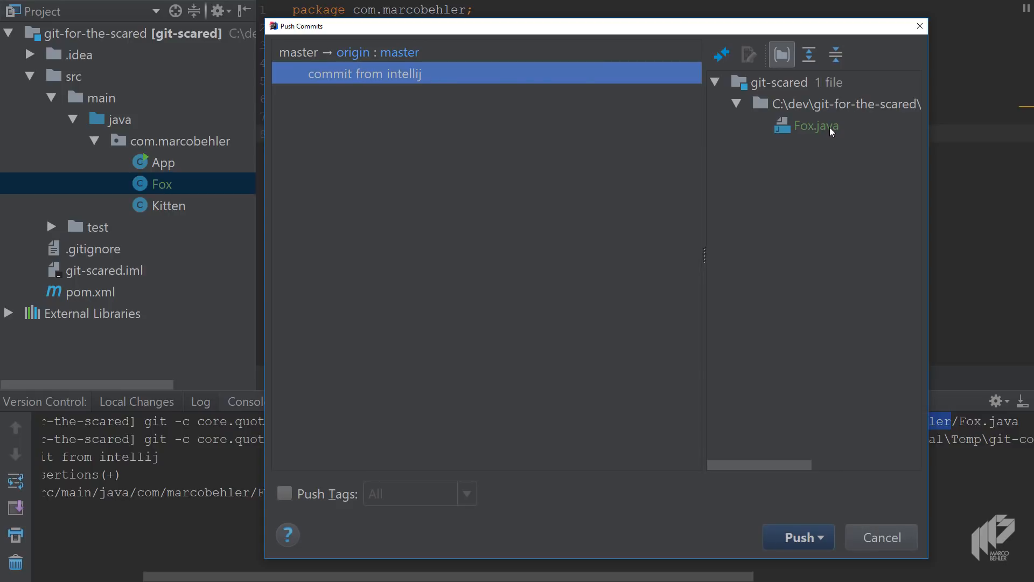
{"action": "left_click", "coordinate": [793, 536]}
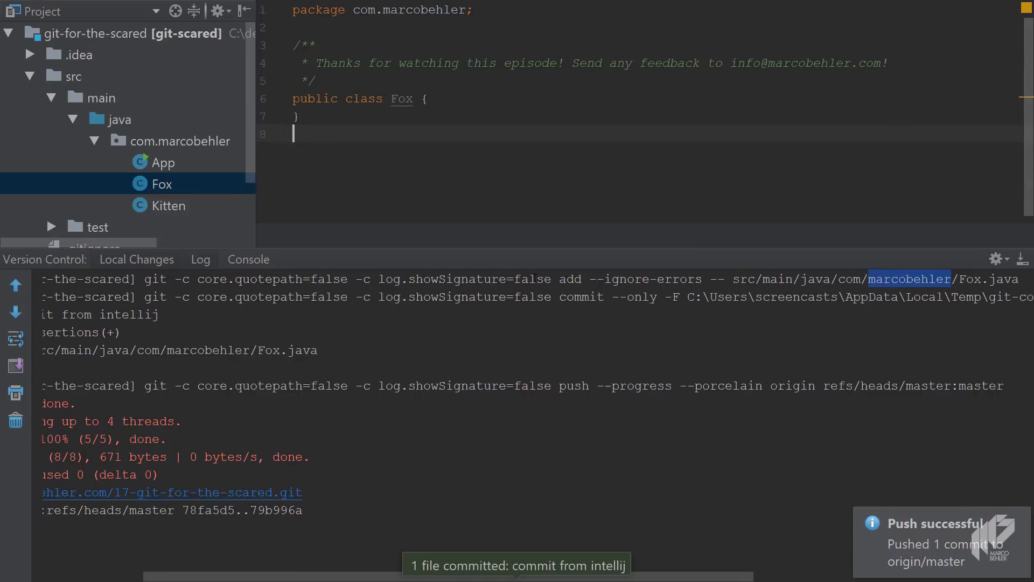
Read the logged git add, commit and push output (78fa5d5..79b996a) ending with Done
{"action": "left_click", "coordinate": [249, 259]}
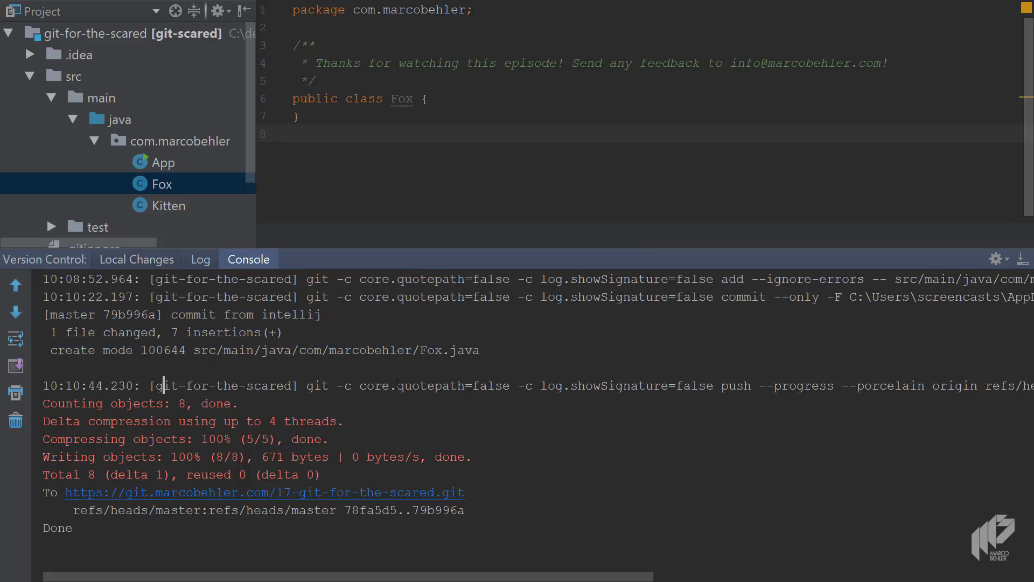
{"action": "double_click", "coordinate": [315, 386]}
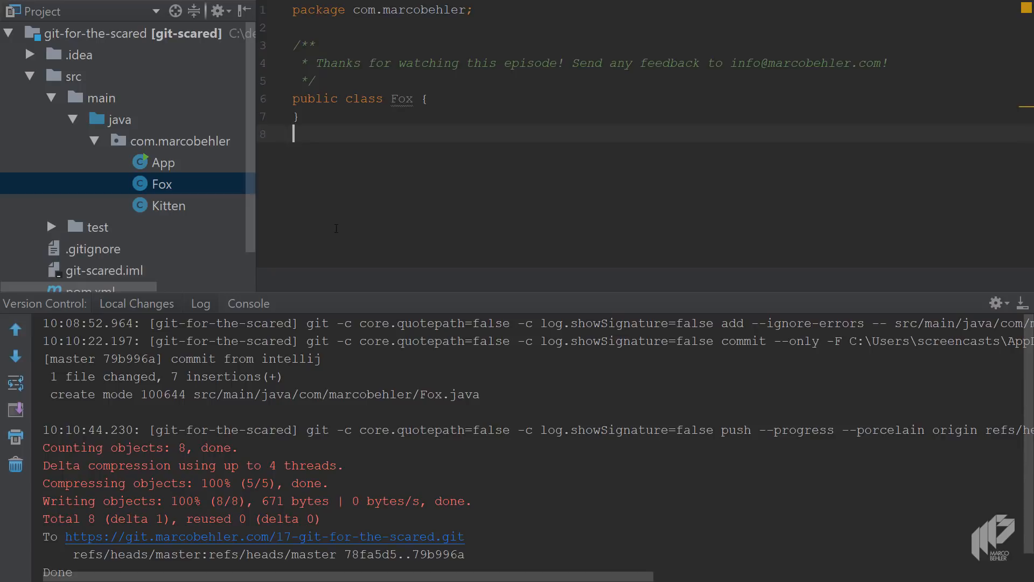
{"action": "mouse_move", "coordinate": [360, 156]}
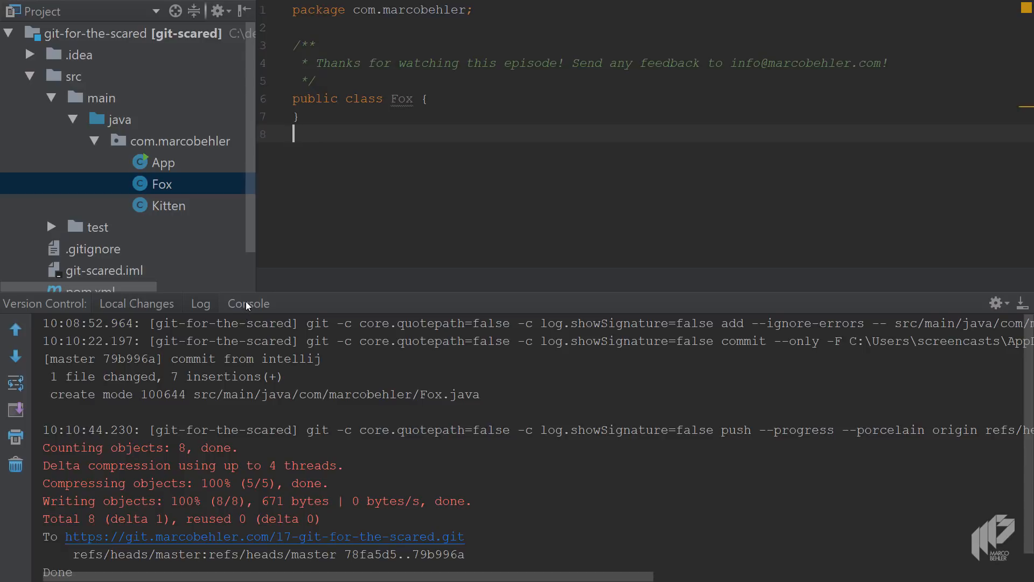
{"action": "mouse_move", "coordinate": [246, 304]}
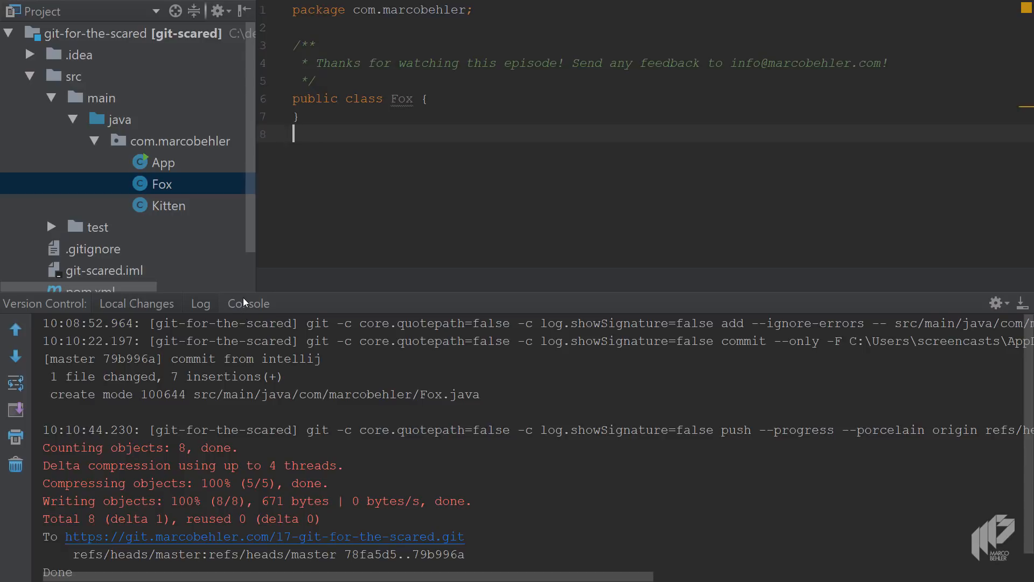
{"action": "mouse_move", "coordinate": [262, 303]}
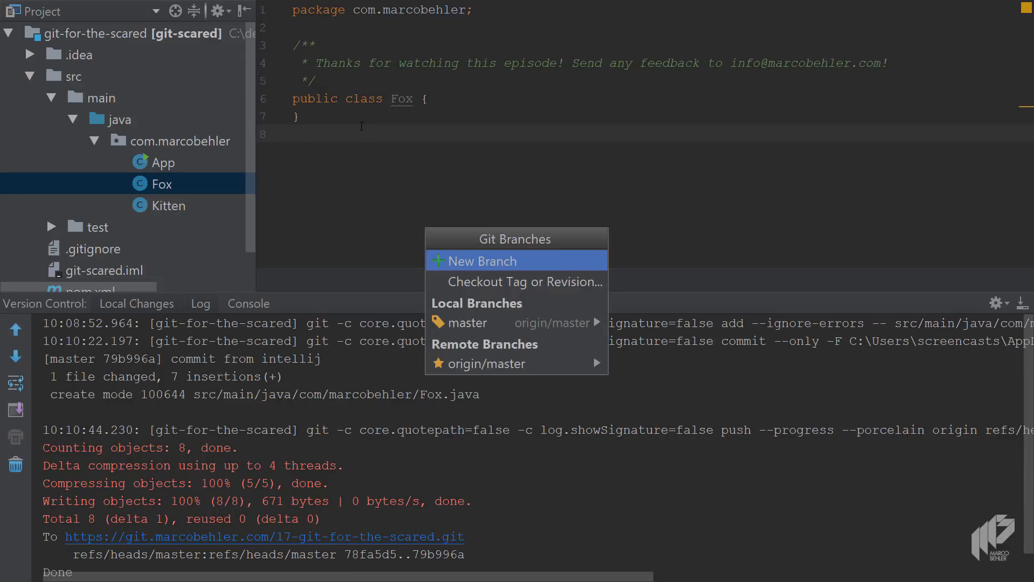
{"action": "mouse_move", "coordinate": [487, 267]}
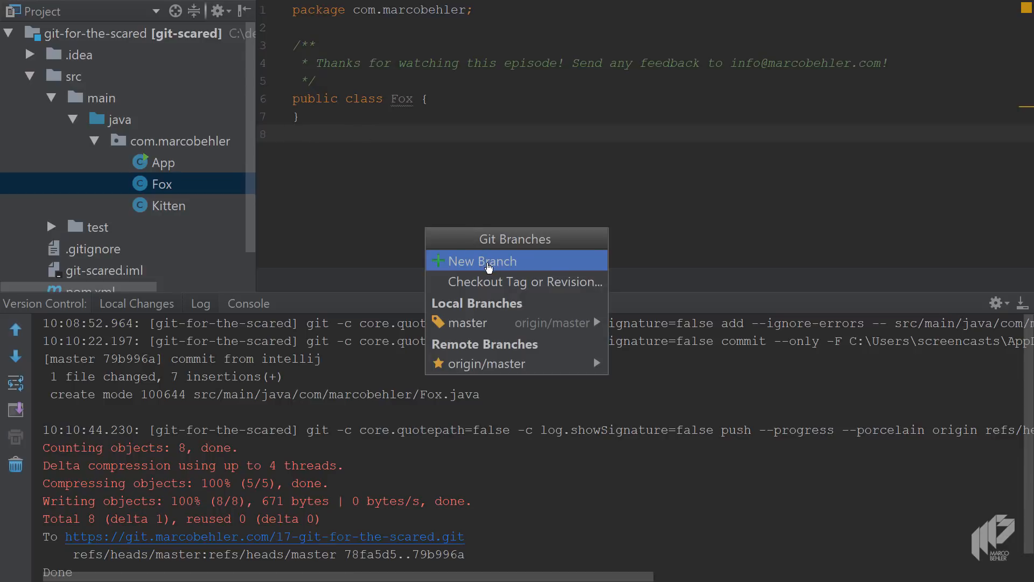
{"action": "mouse_move", "coordinate": [259, 307]}
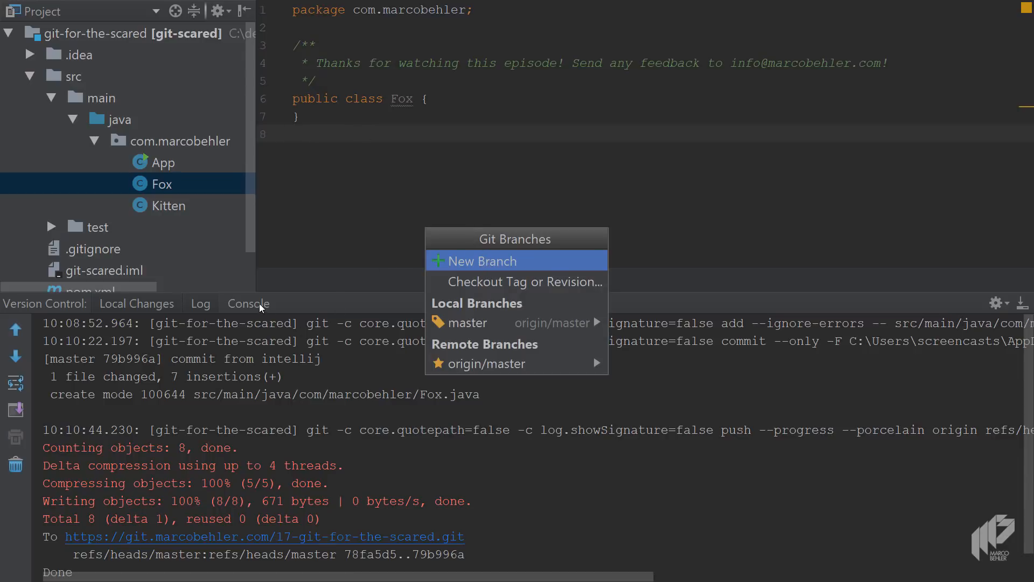